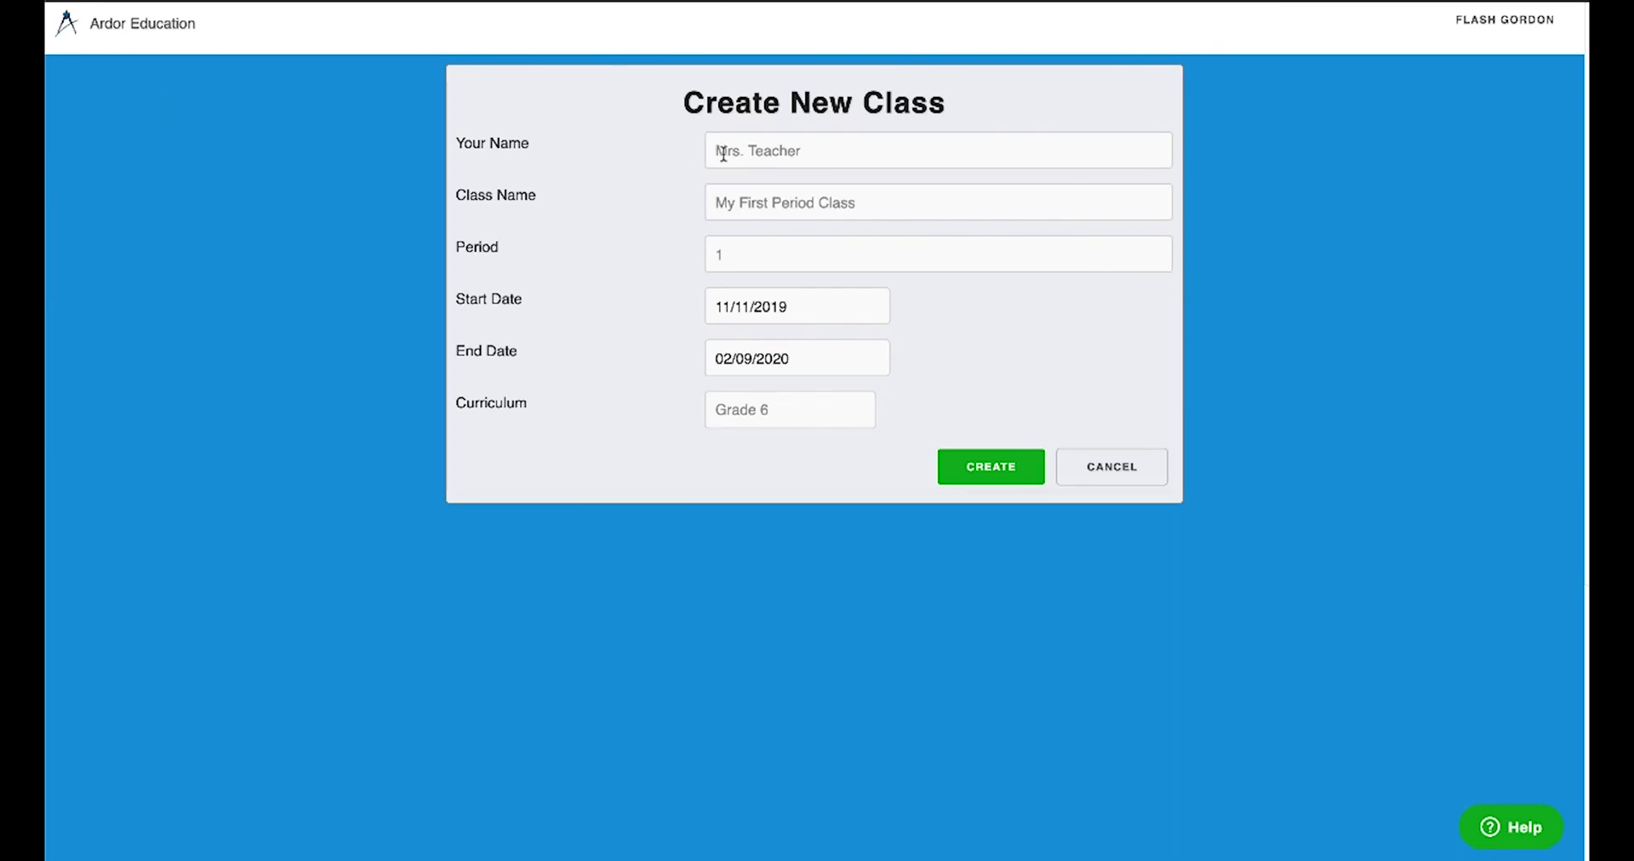
Step: Enter teacher name Mr. Gordon and class name First Period Grade 8 Math, choosing the Grade 8 curriculum
text(M)
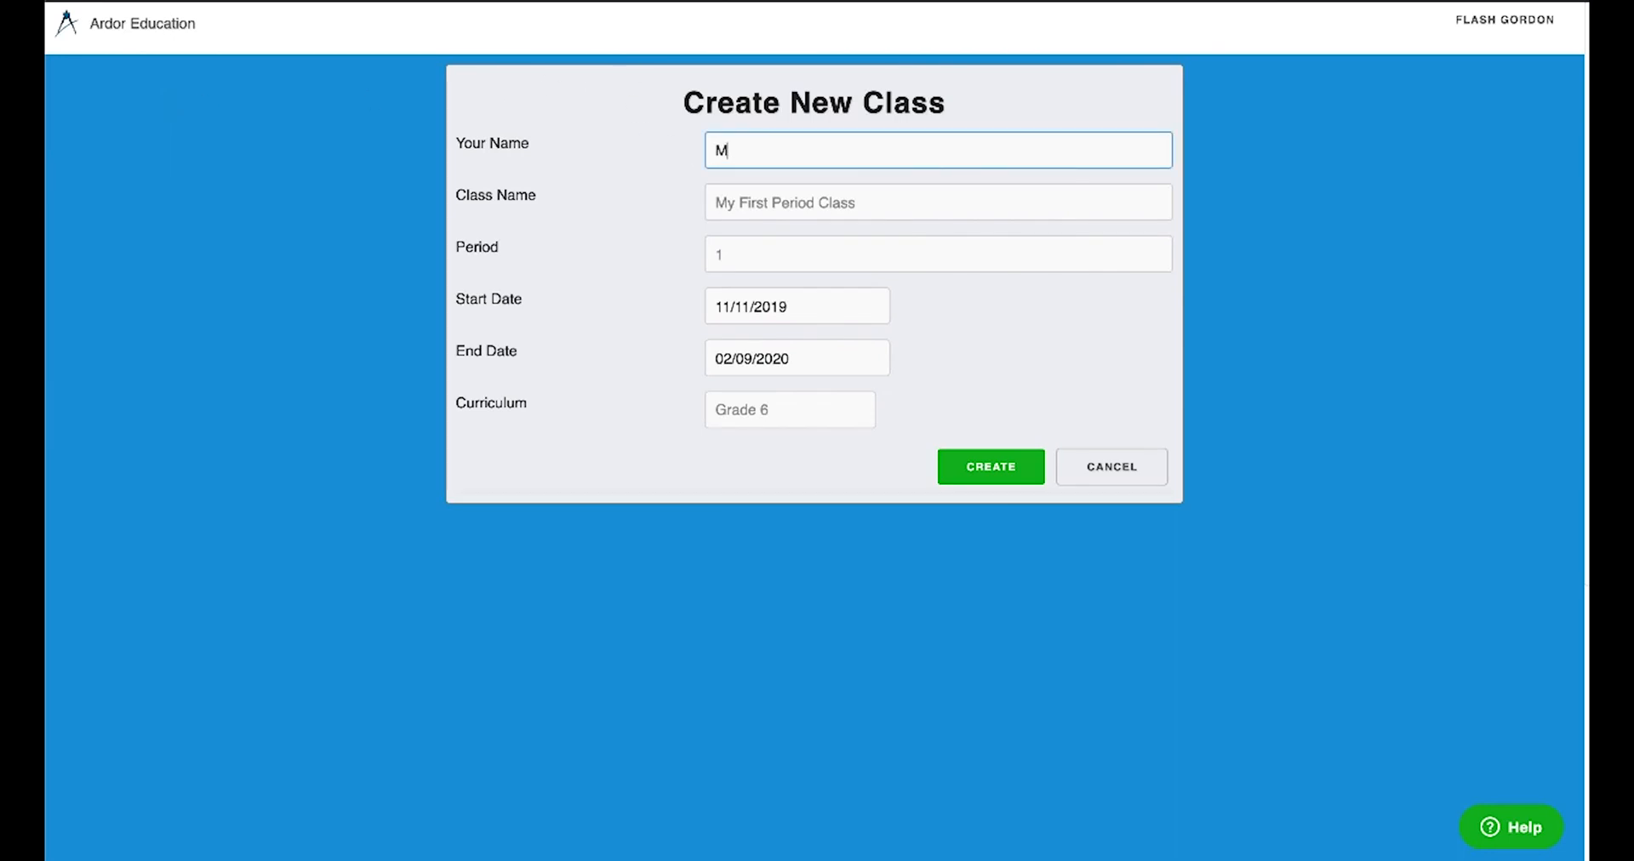
text(r. Gordon)
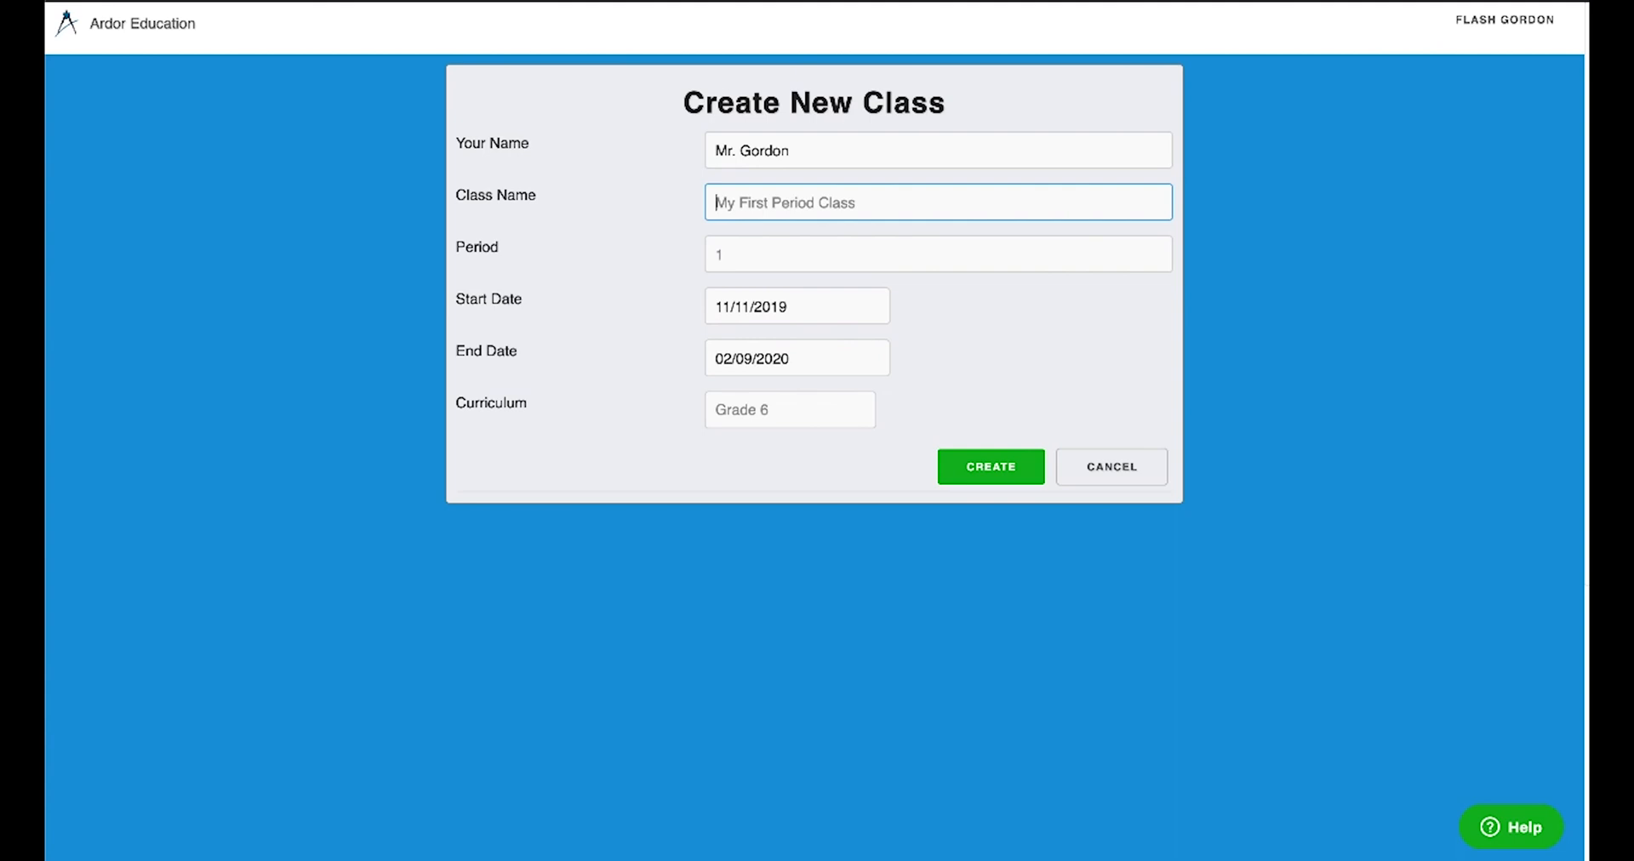
text(First Peri)
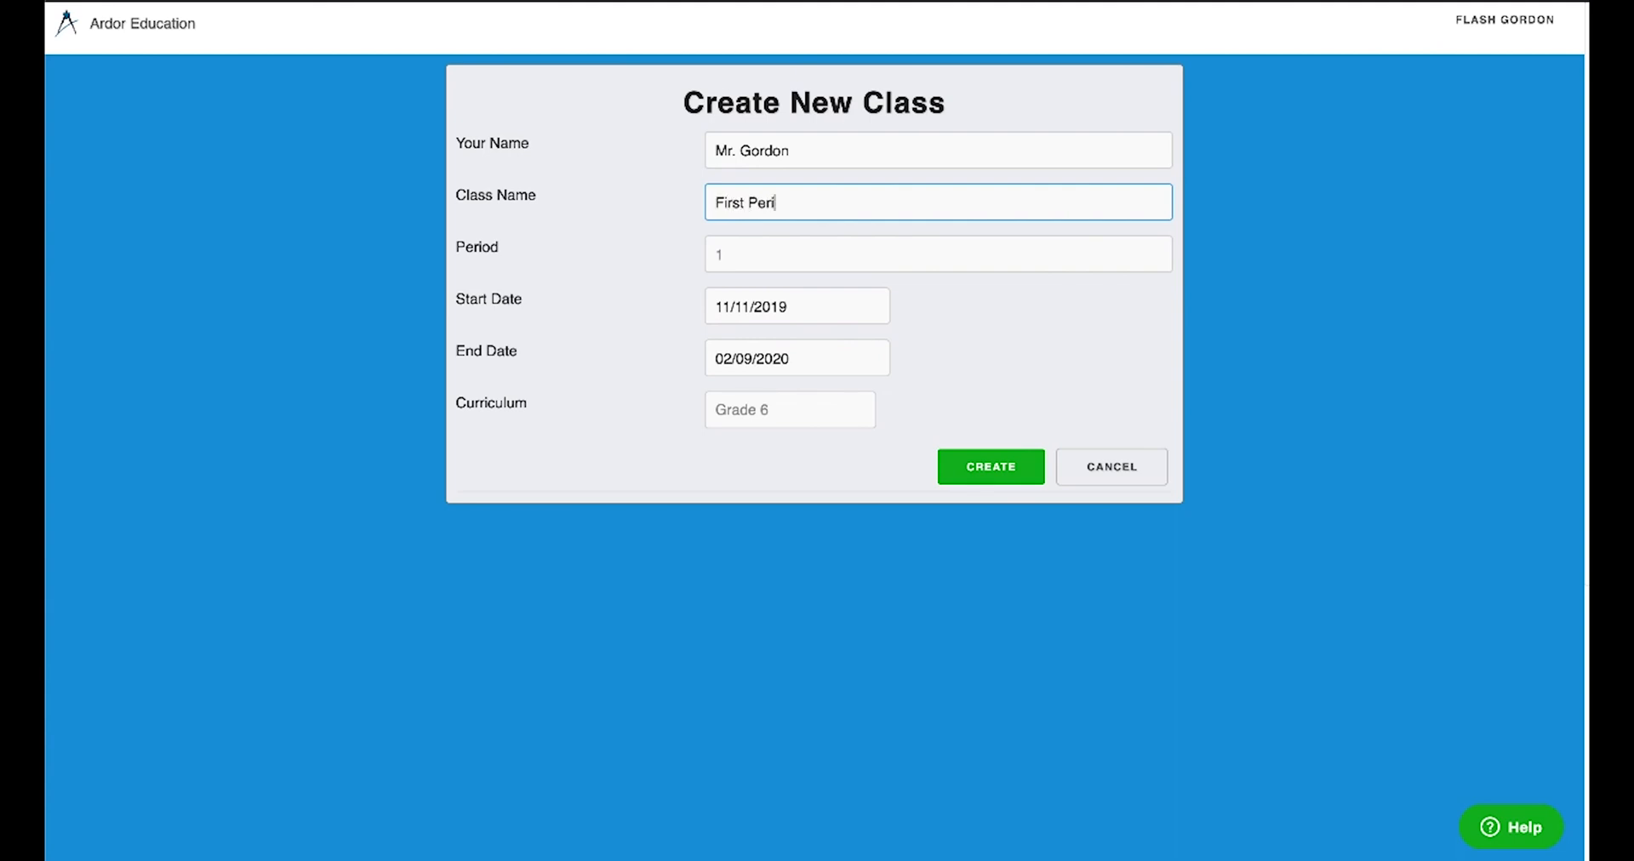
text(od M)
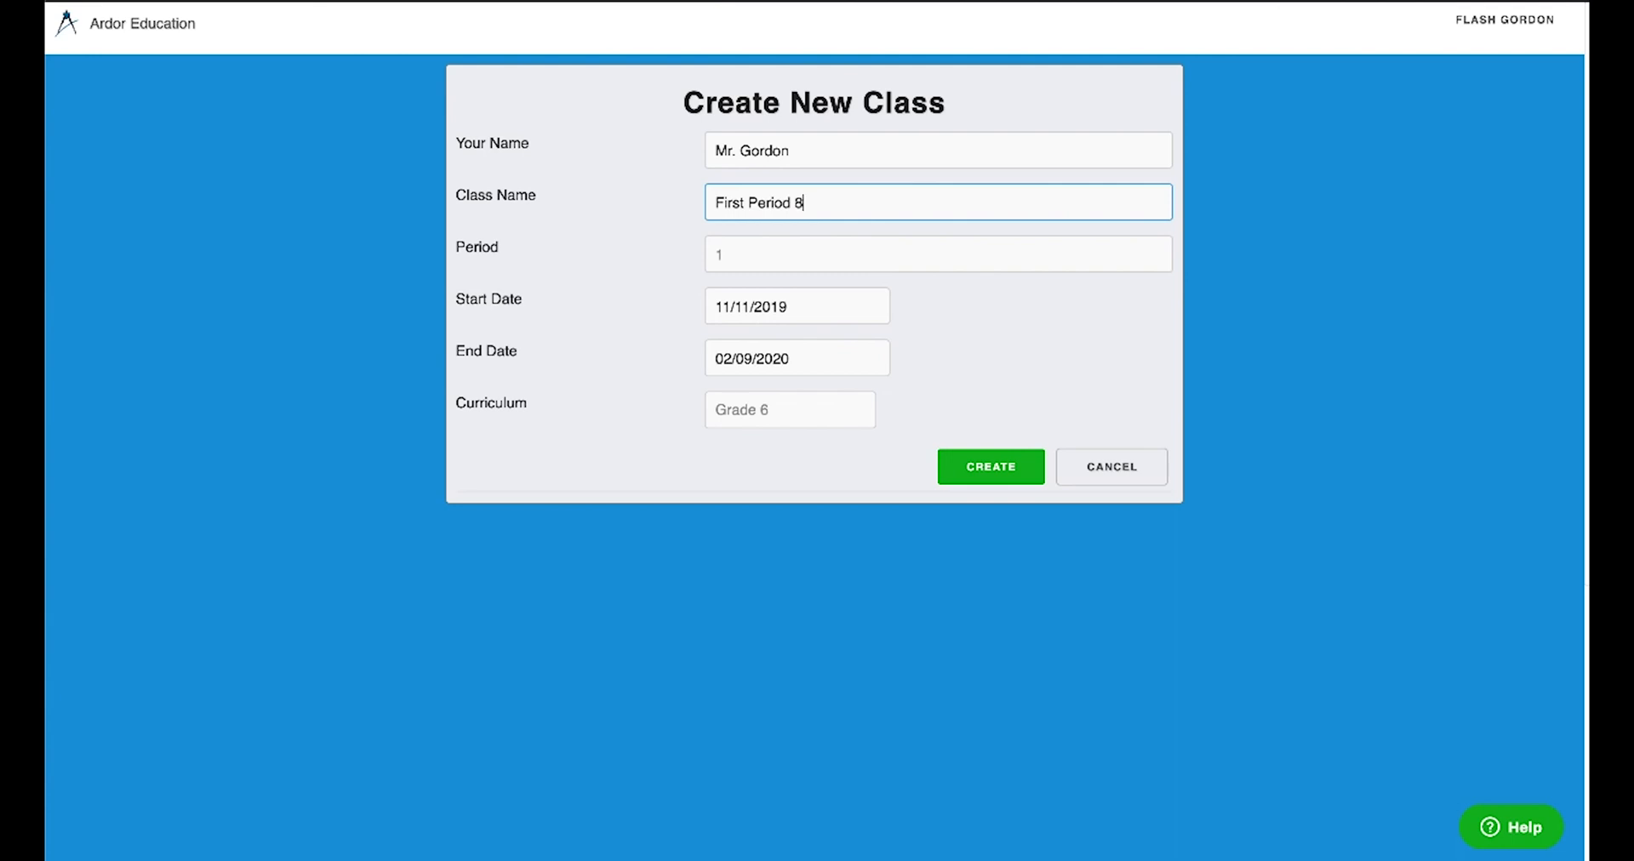
text(Grade)
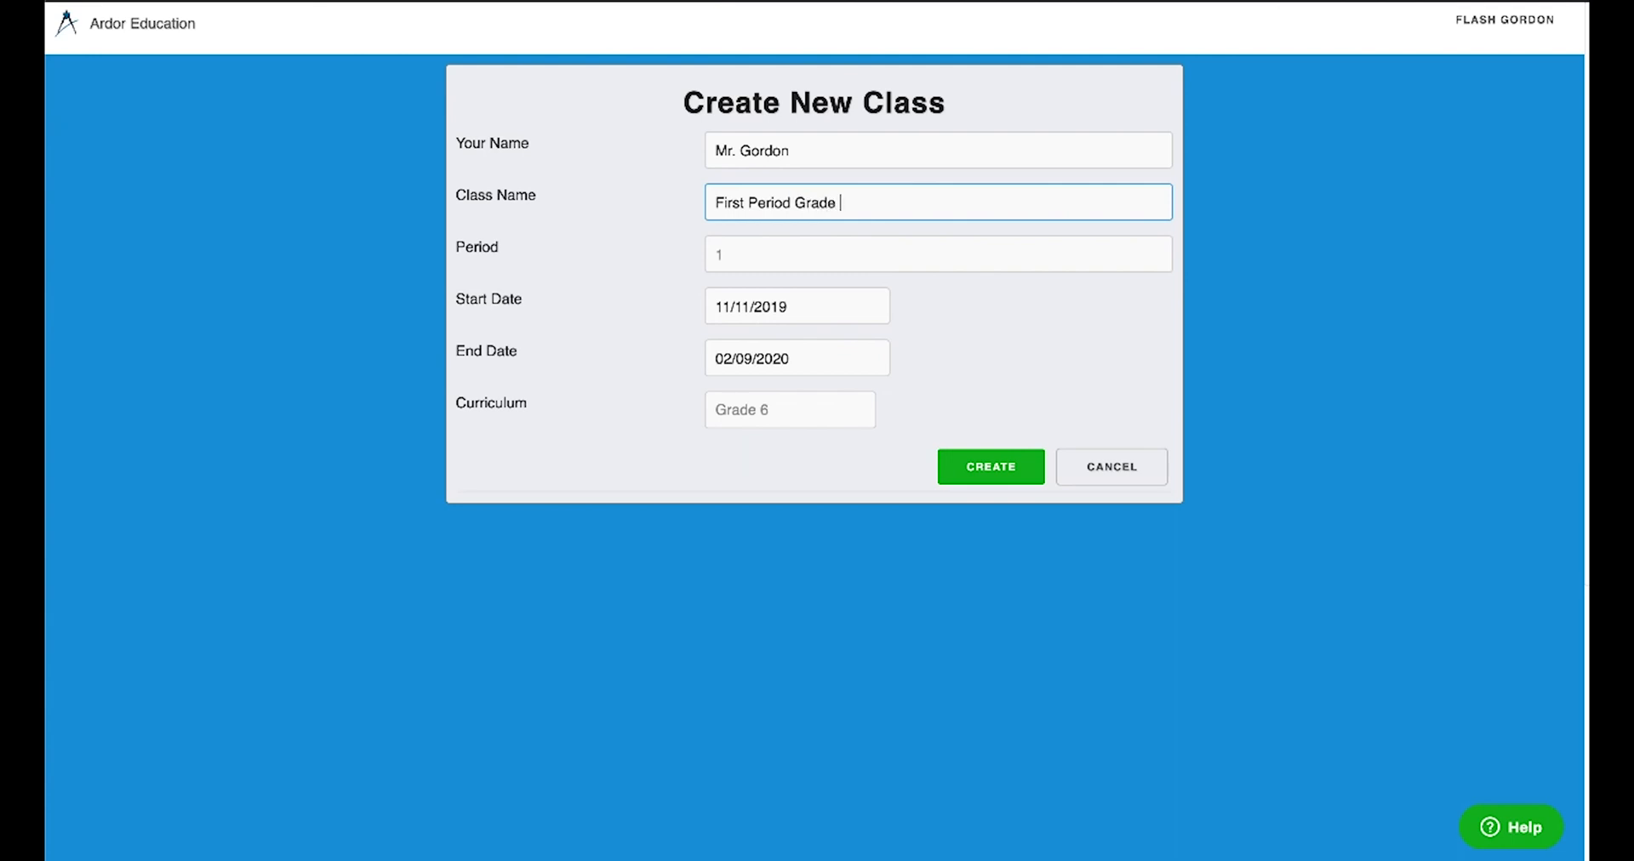
text(8 Math)
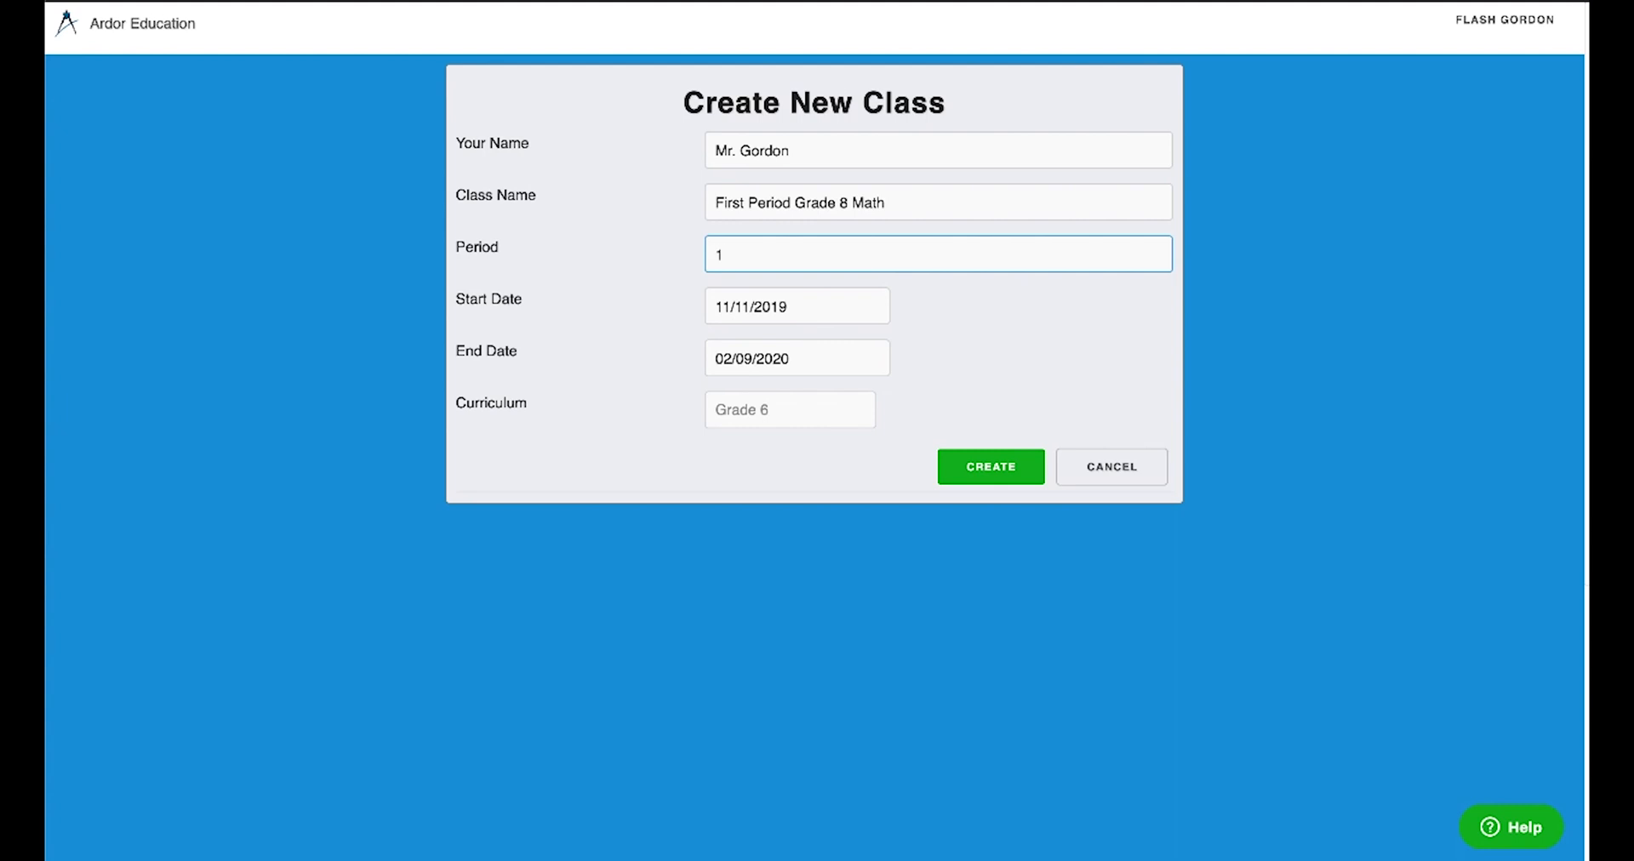
click(789, 409)
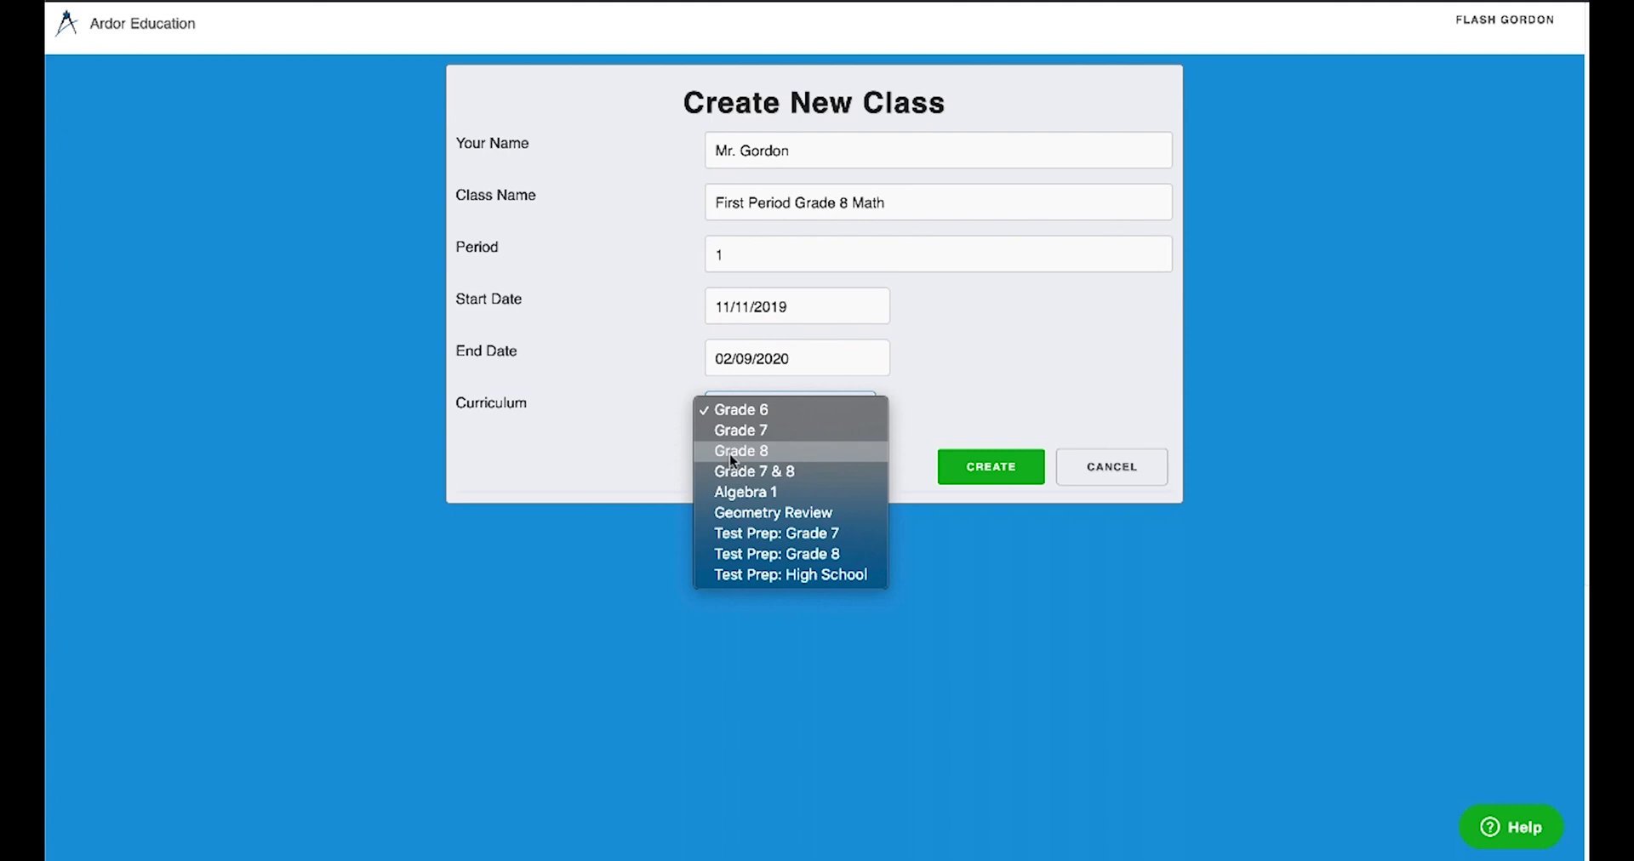
click(741, 450)
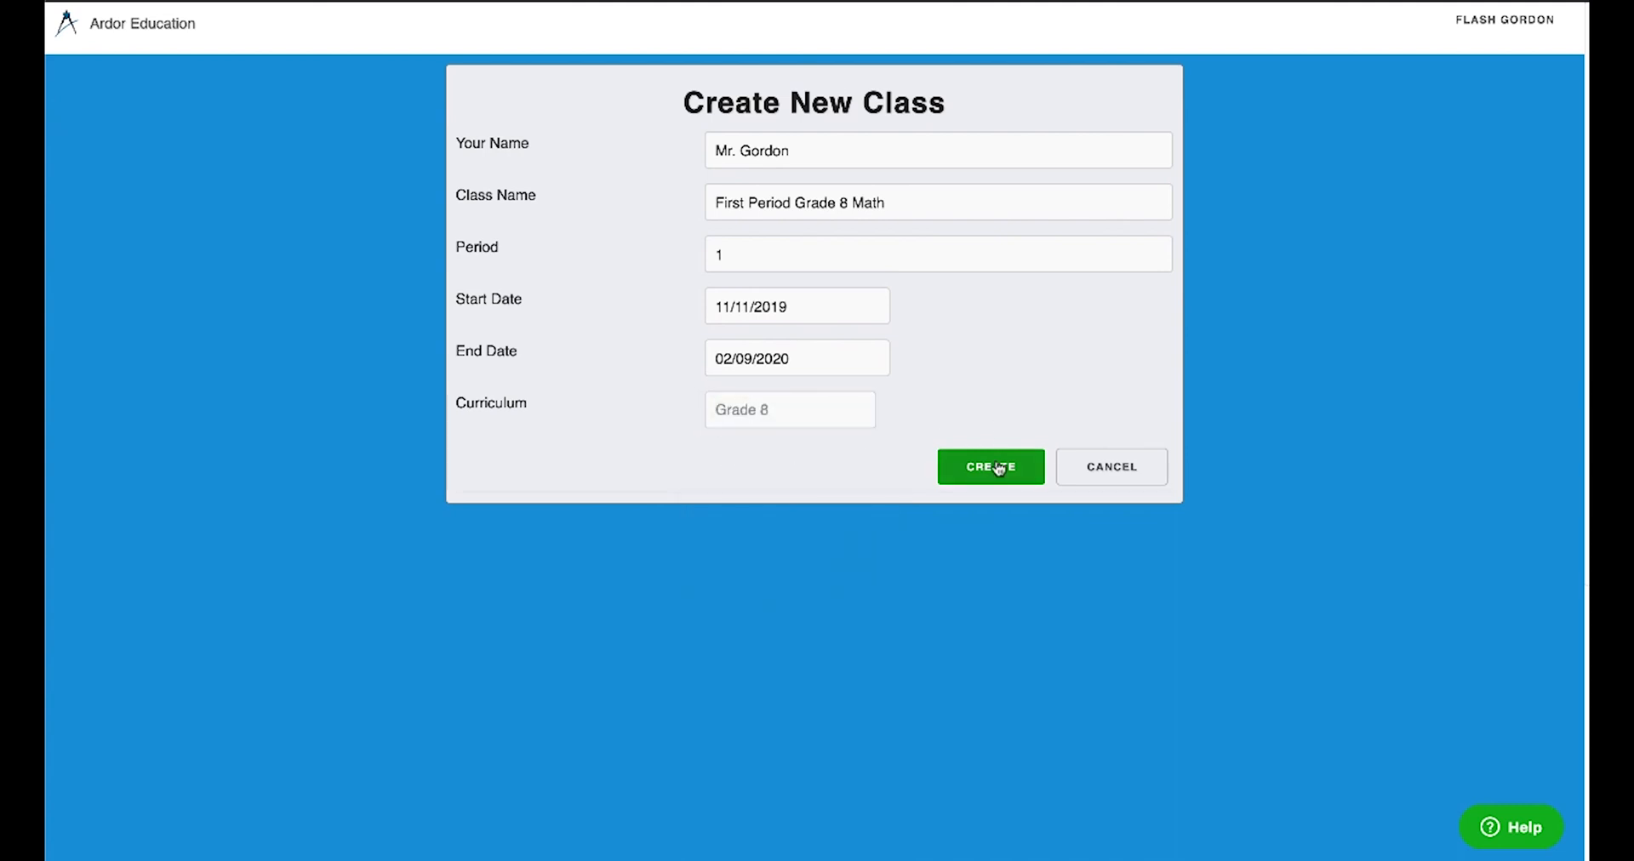
Step: Save the First Period Grade 8 Math class with CREATE
click(989, 466)
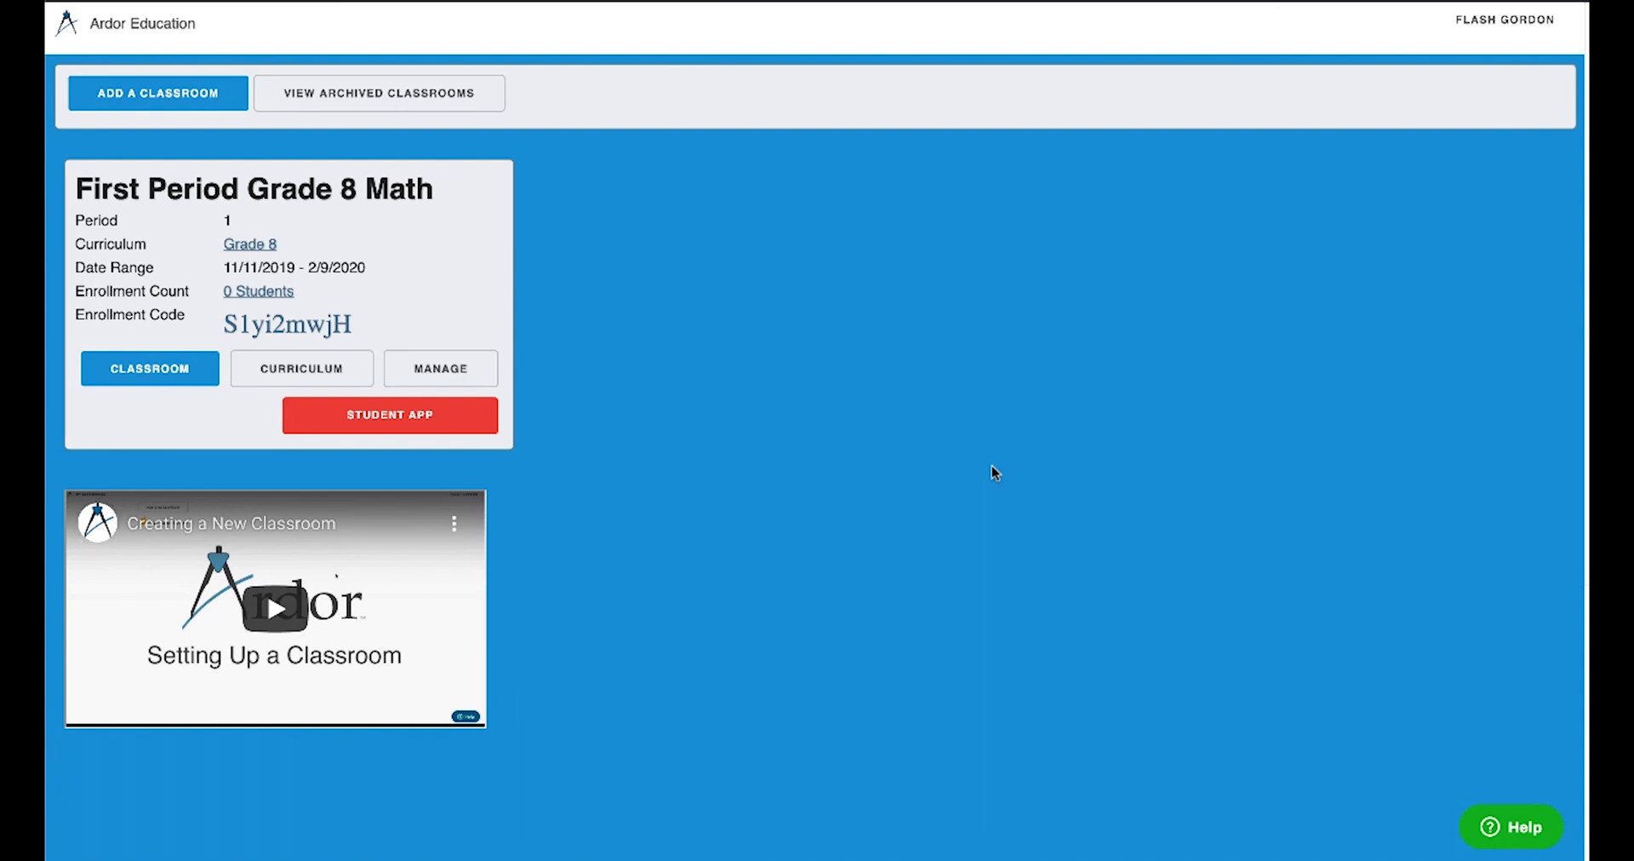
mouse_move(226, 210)
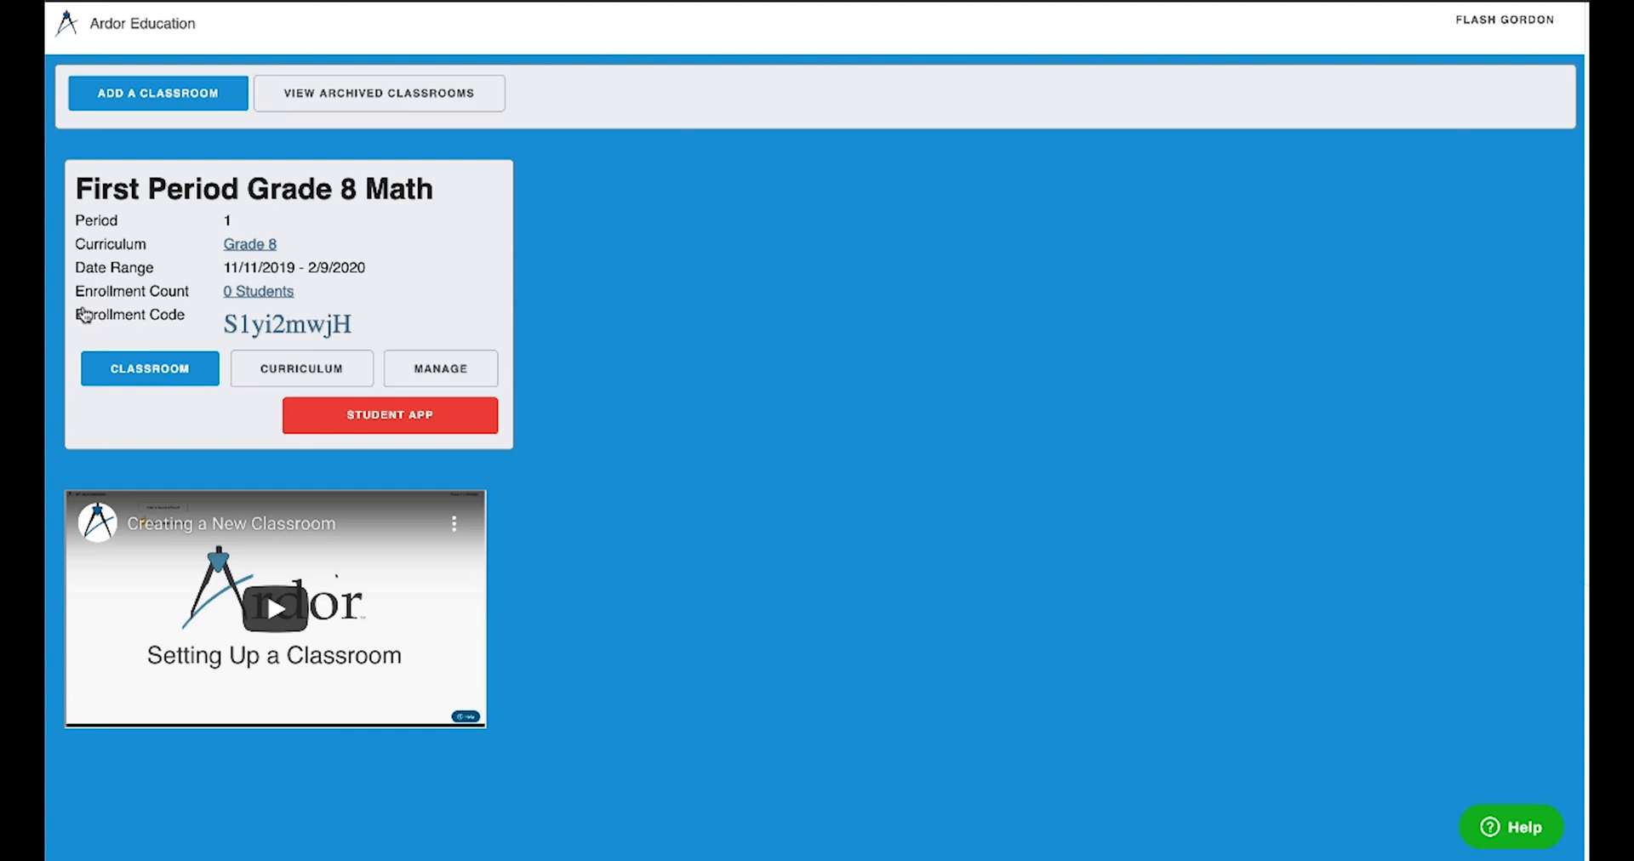
mouse_move(175, 325)
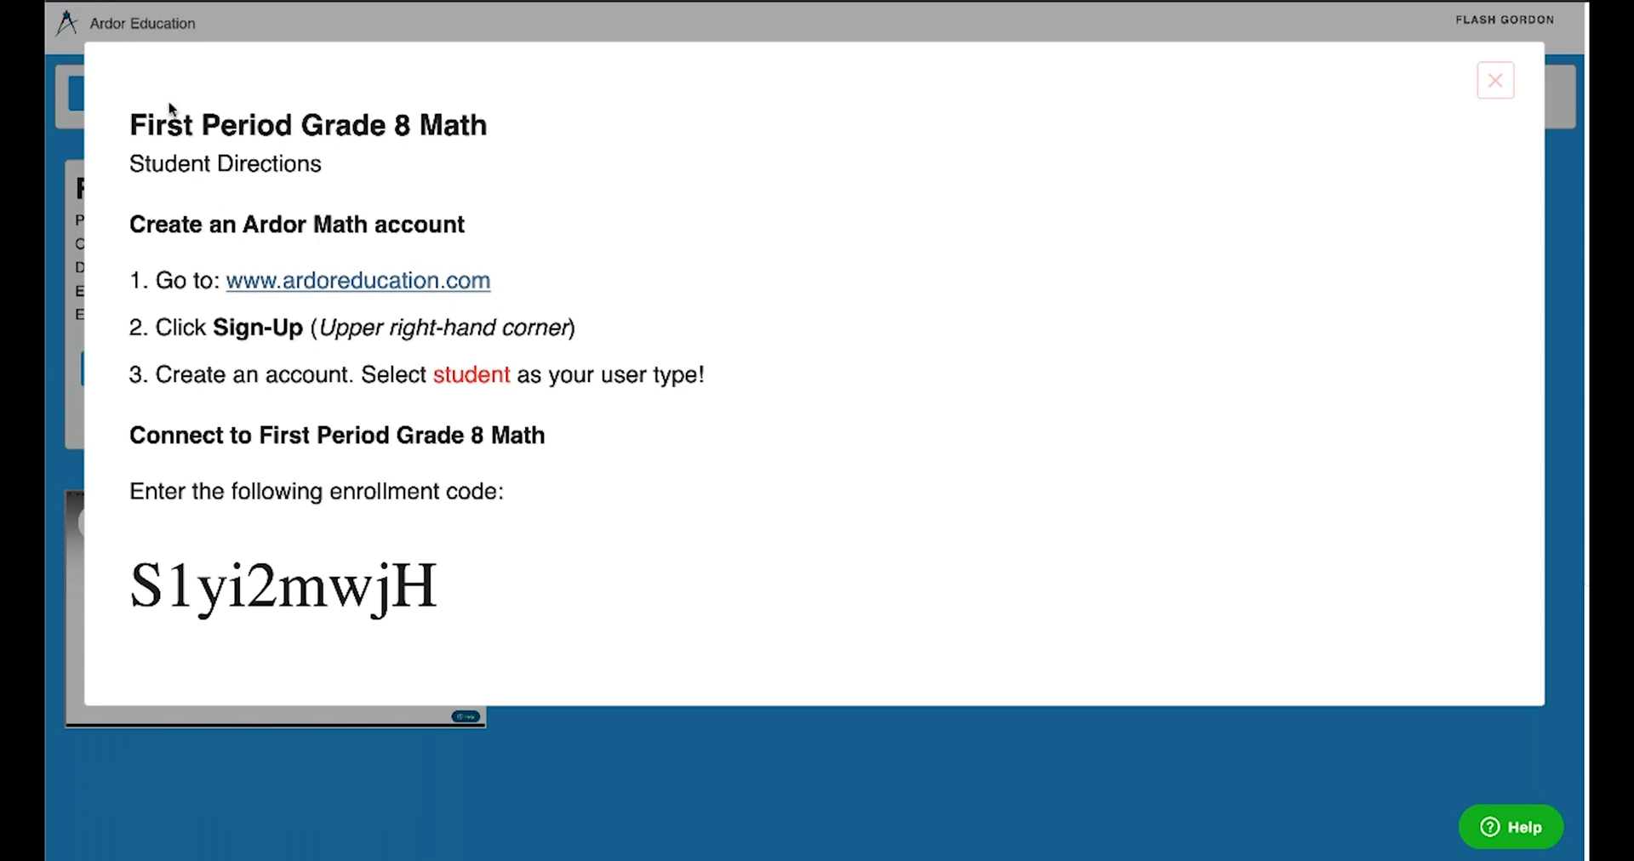
mouse_move(149, 66)
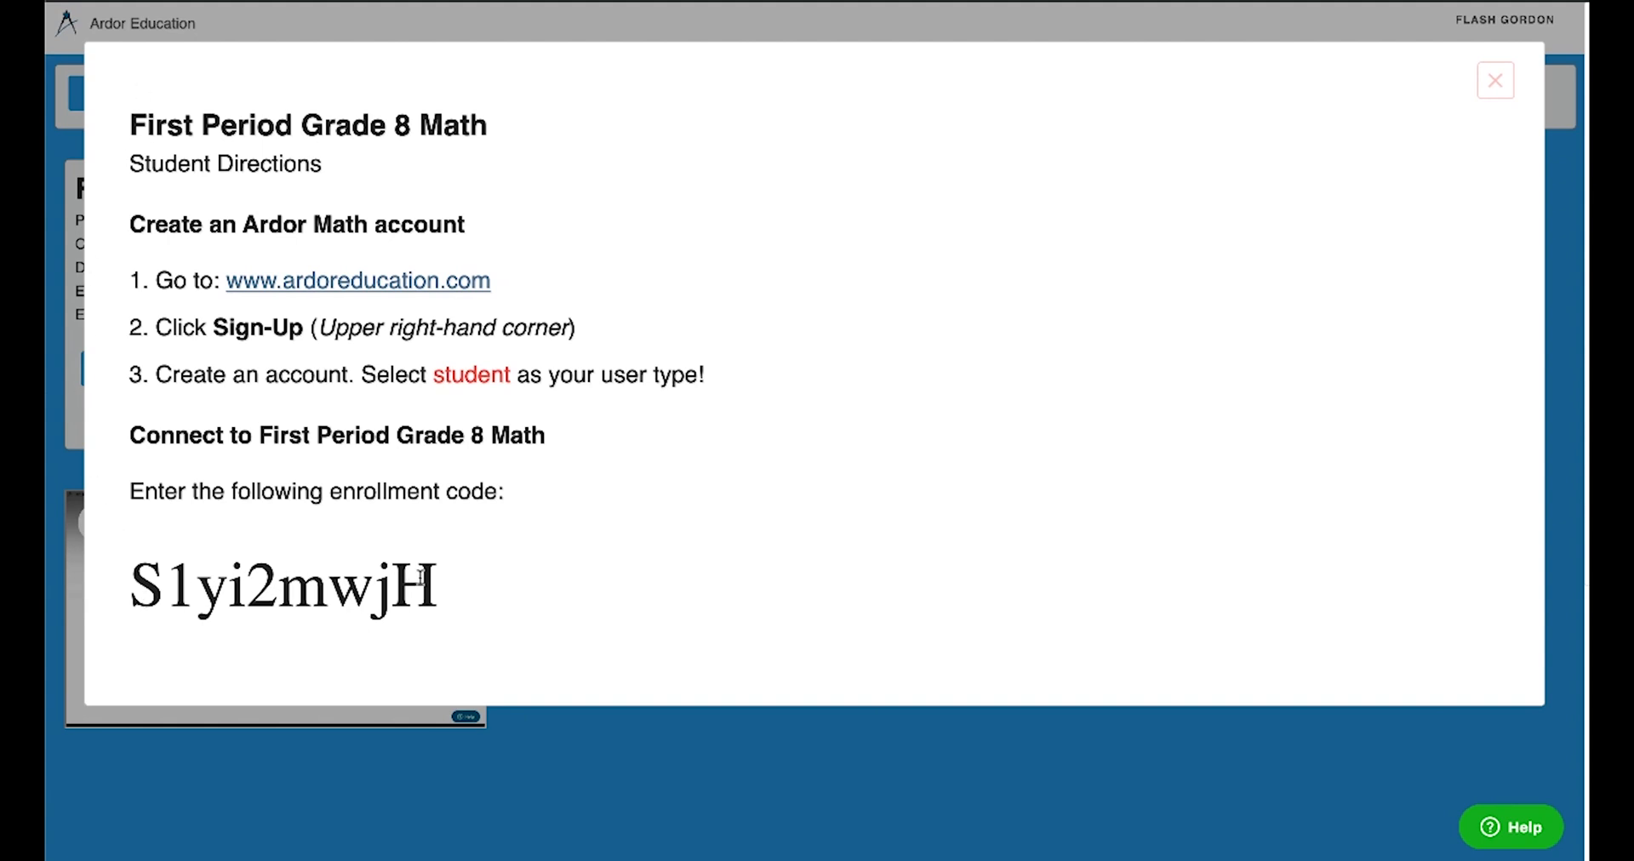
Step: Show the Student Directions popup from the class card's enrollment code
click(1494, 80)
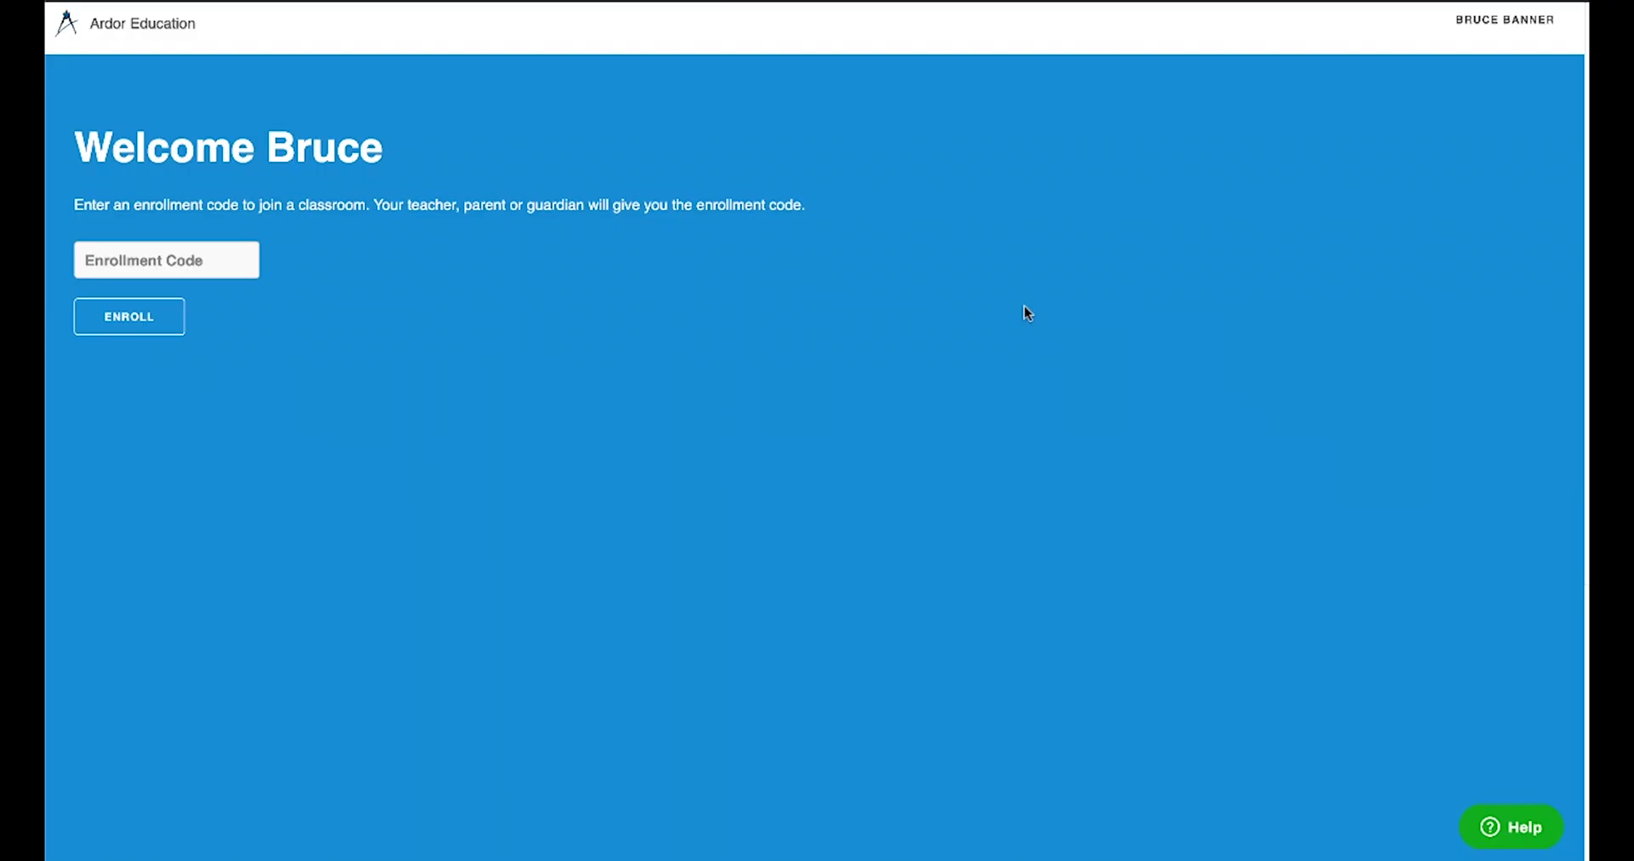
mouse_move(196, 293)
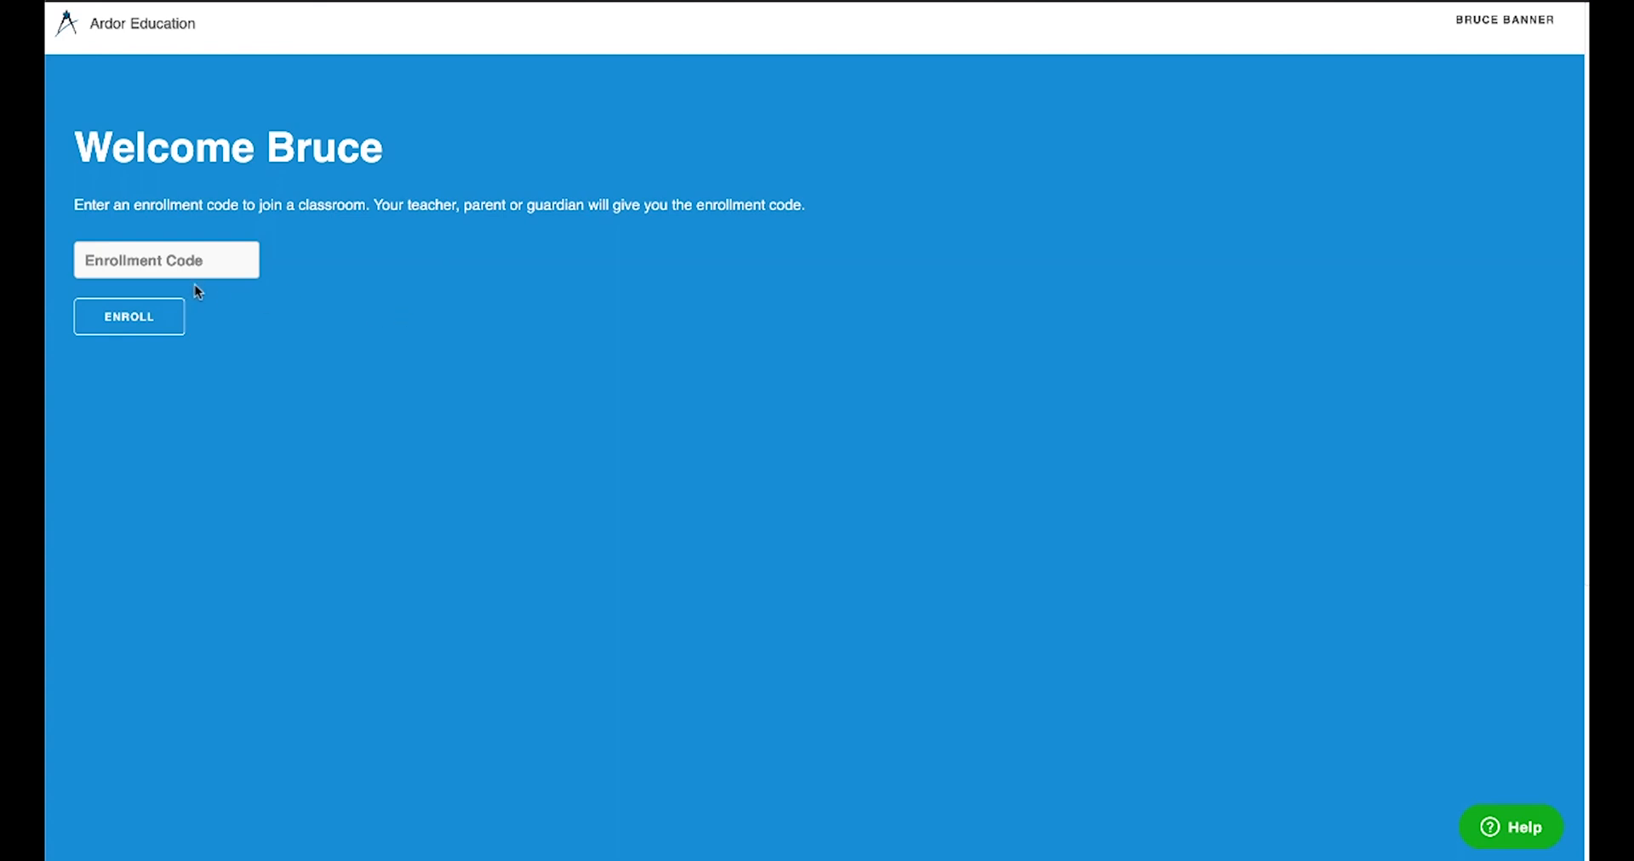
mouse_move(221, 336)
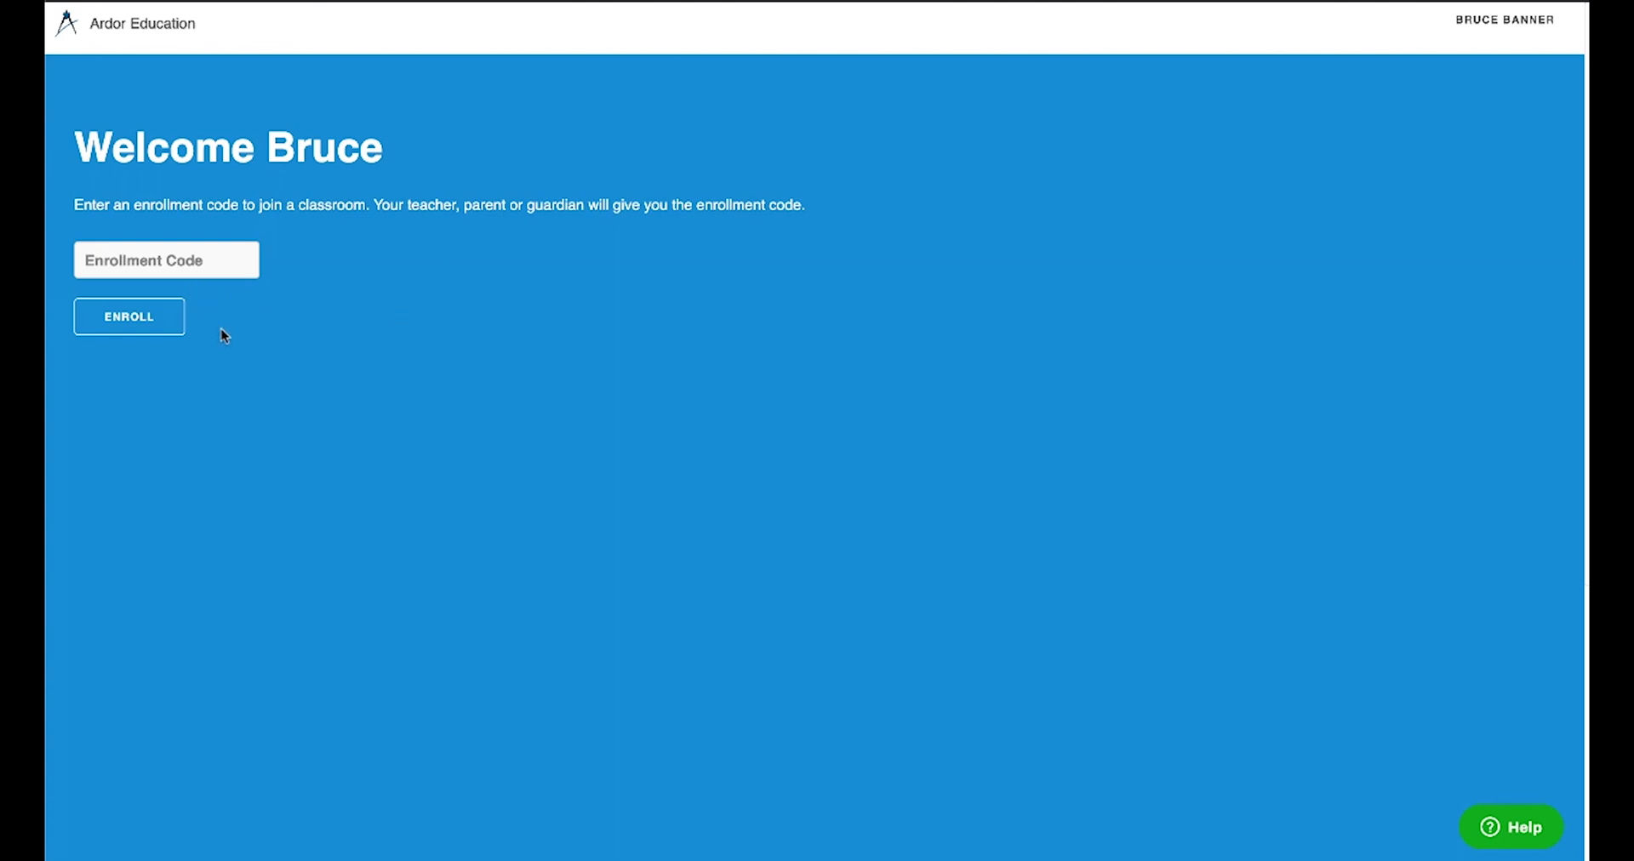
click(166, 259)
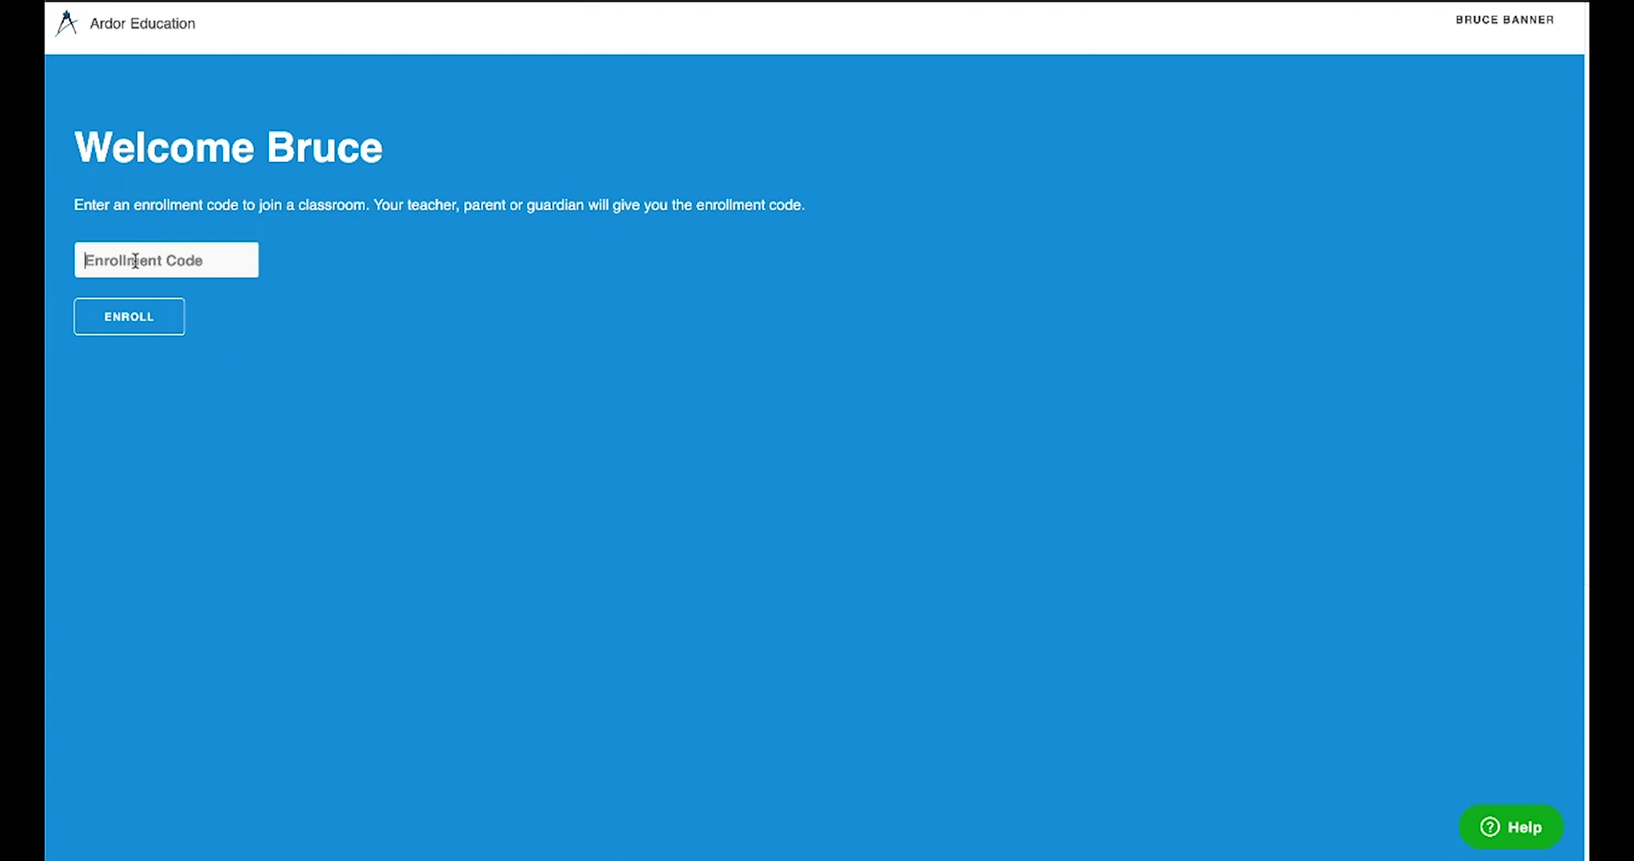
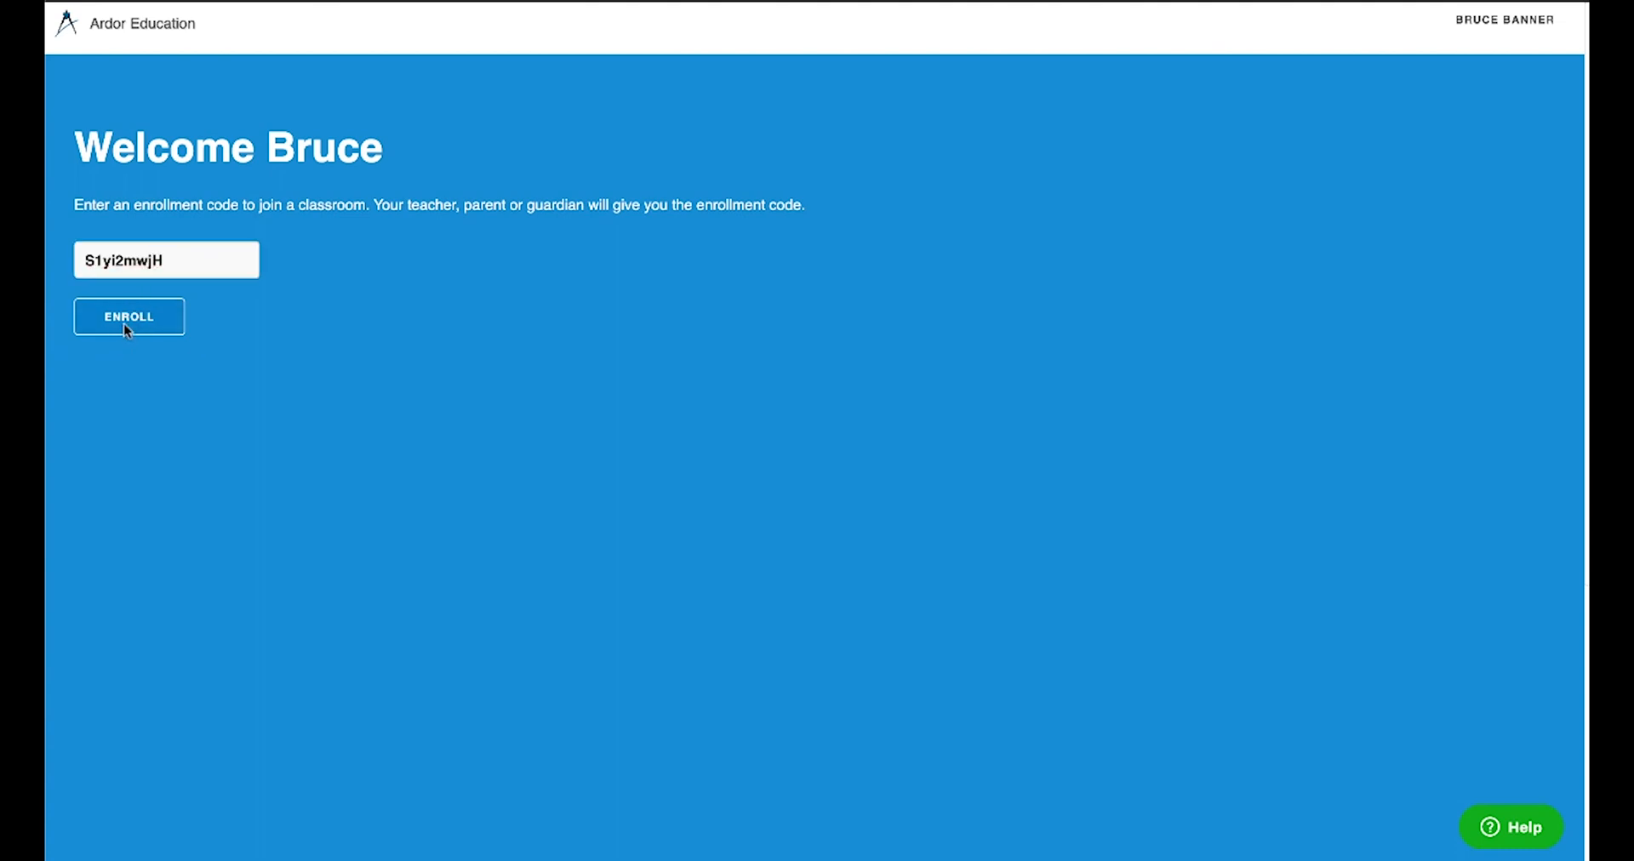
Step: Submit the code with ENROLL, then open the class card's ARDOR MATH button
click(129, 317)
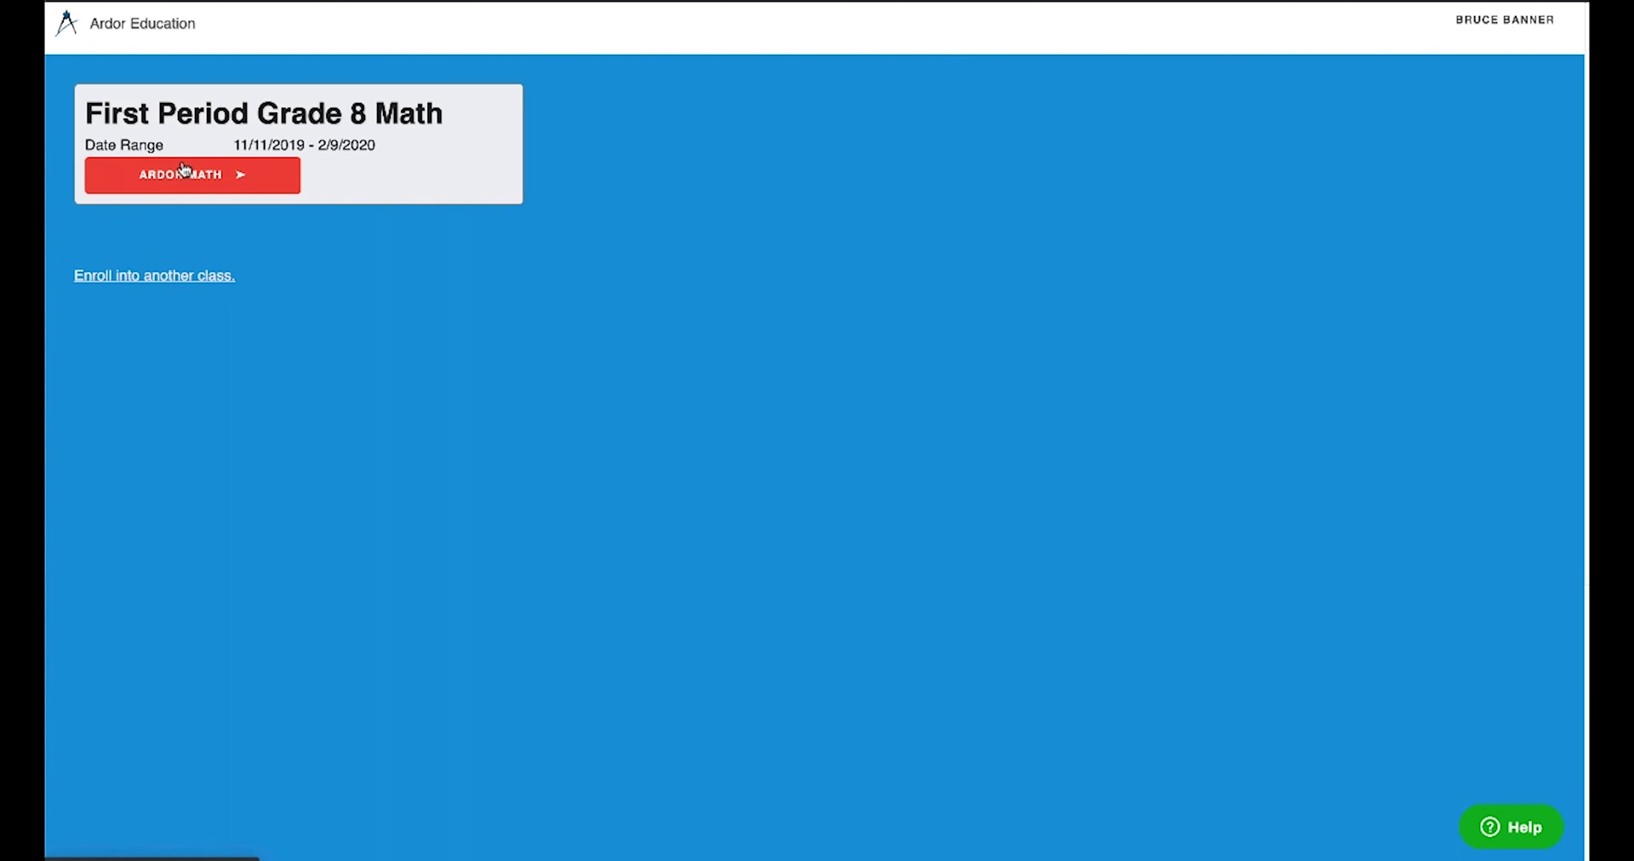
click(191, 174)
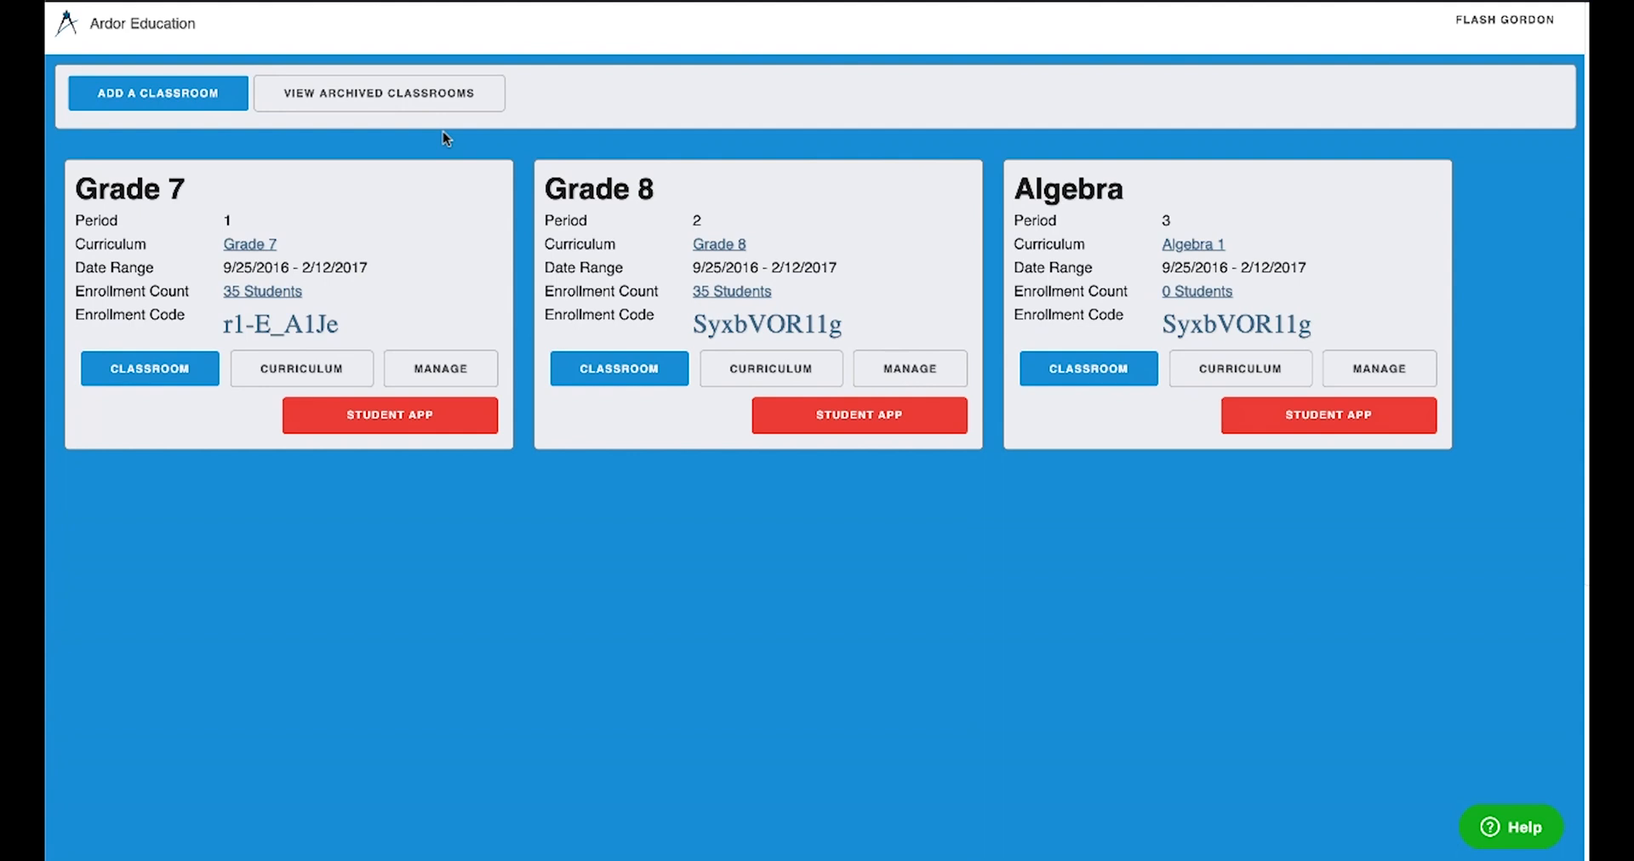
mouse_move(162, 309)
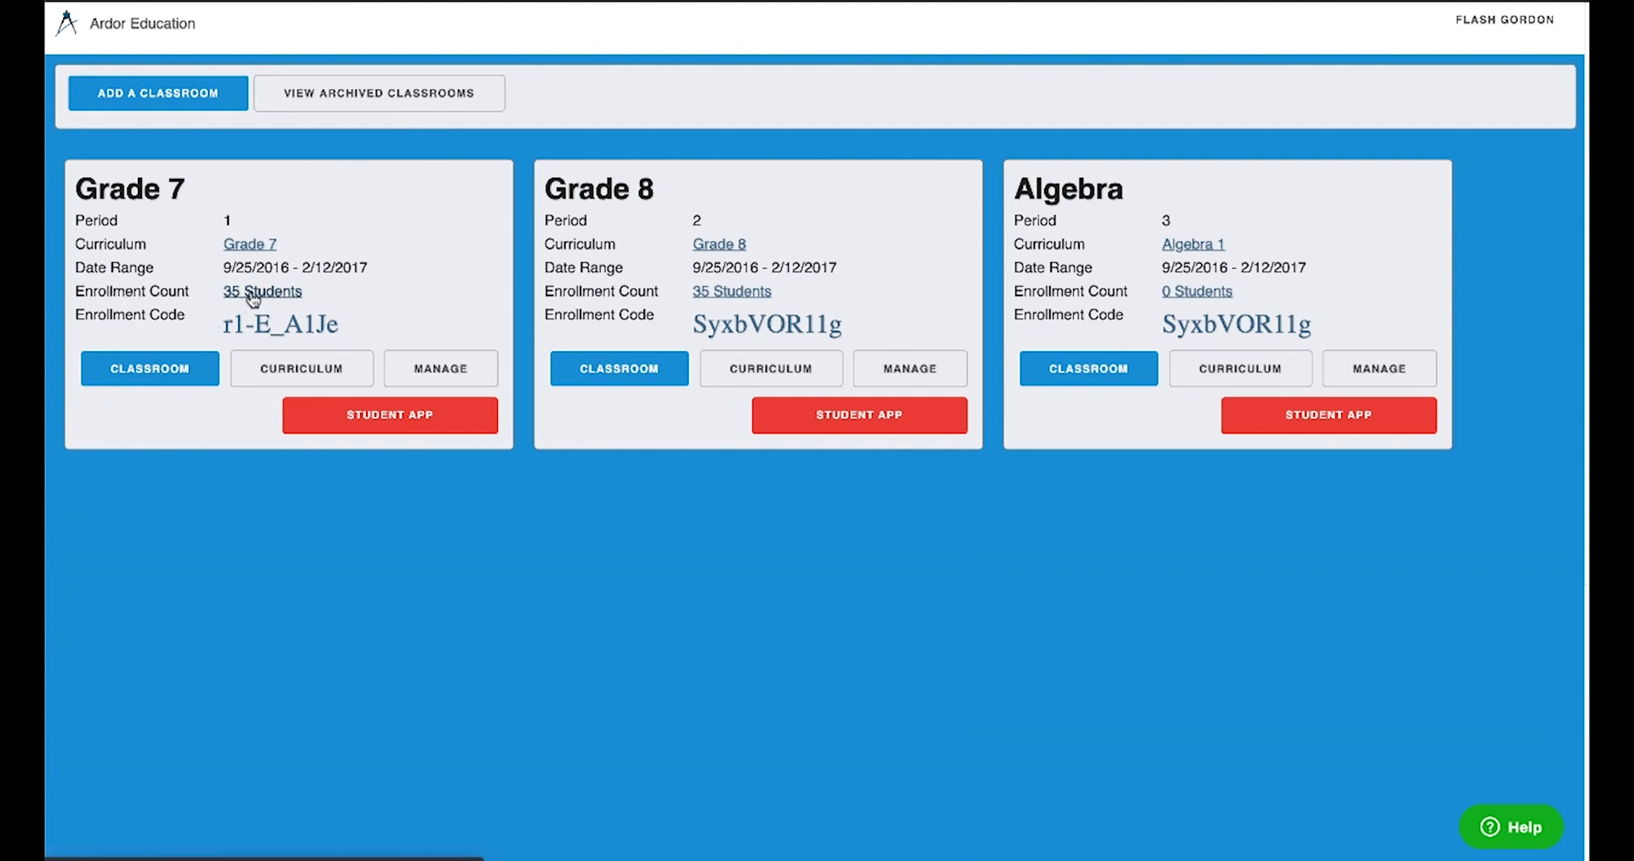
click(261, 291)
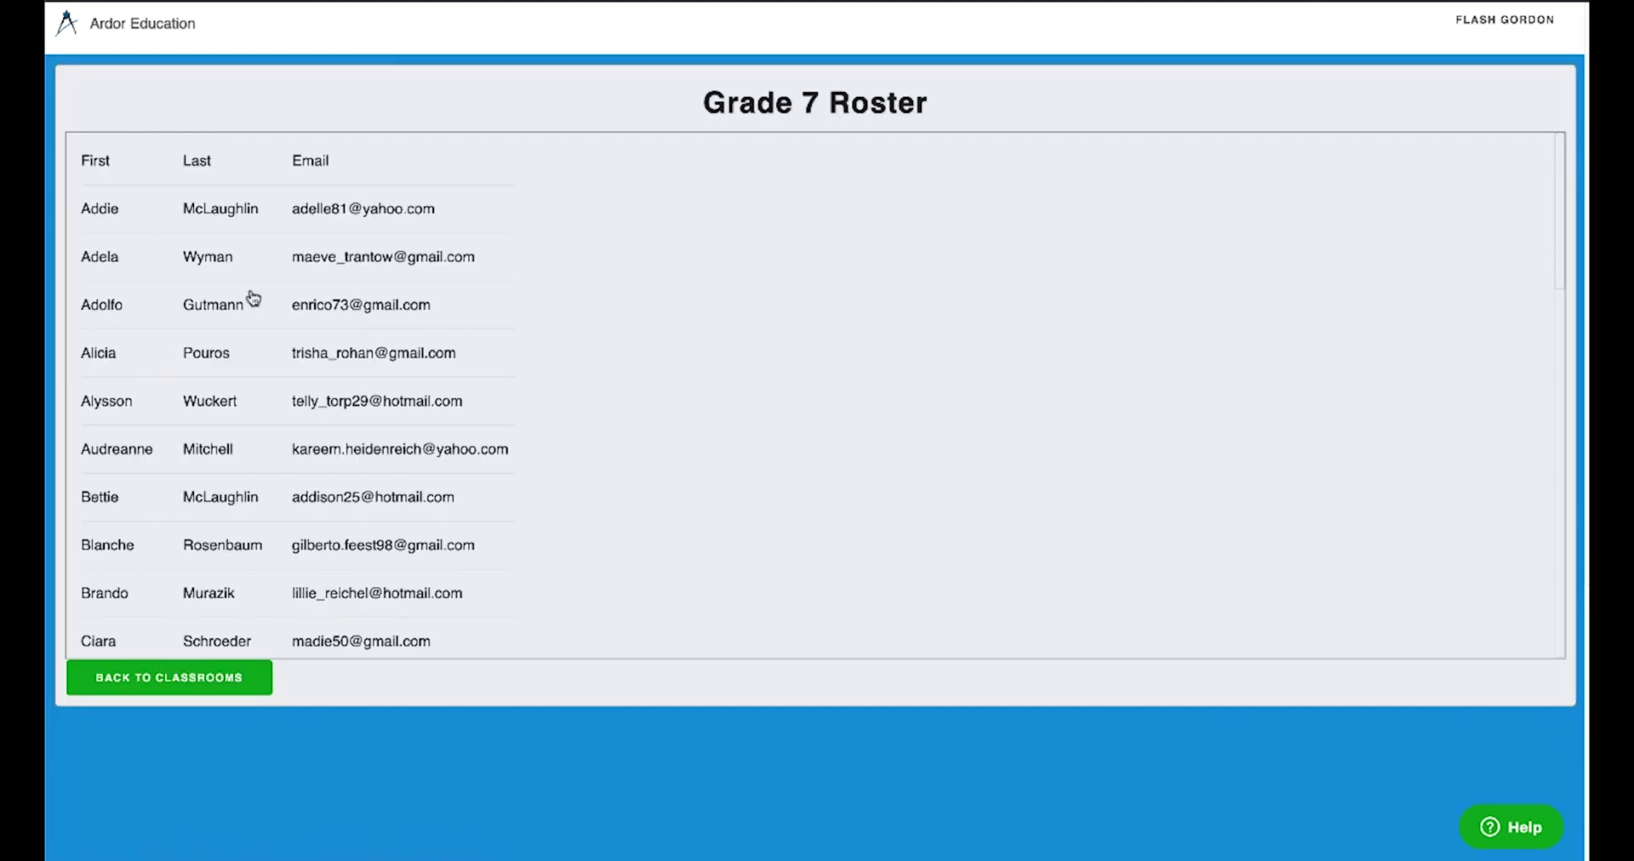
scroll(down, 3)
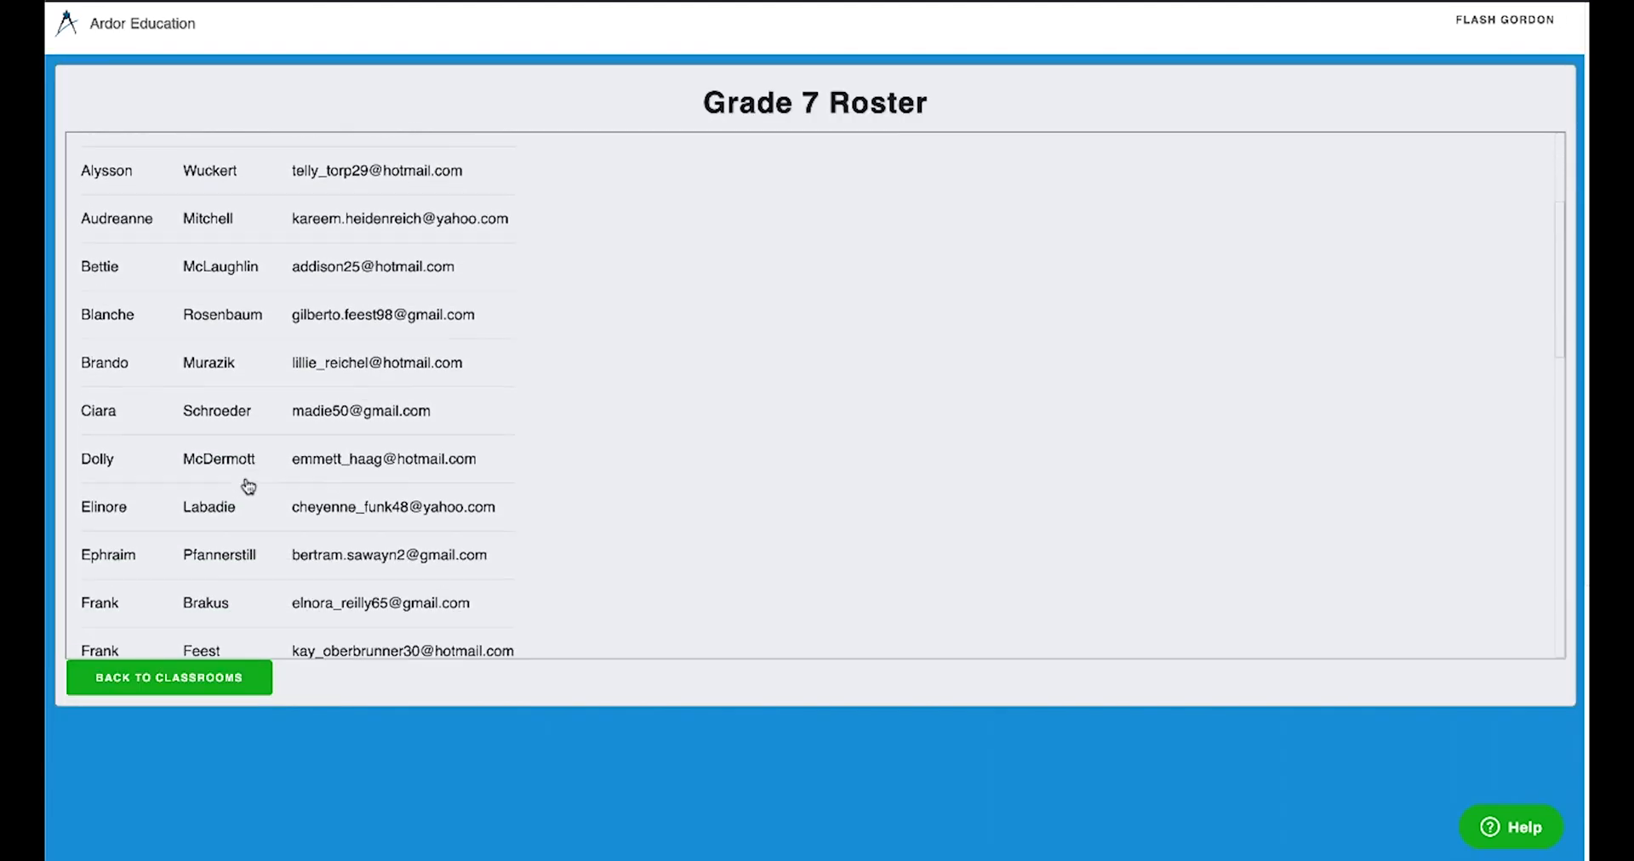
scroll(down, 3)
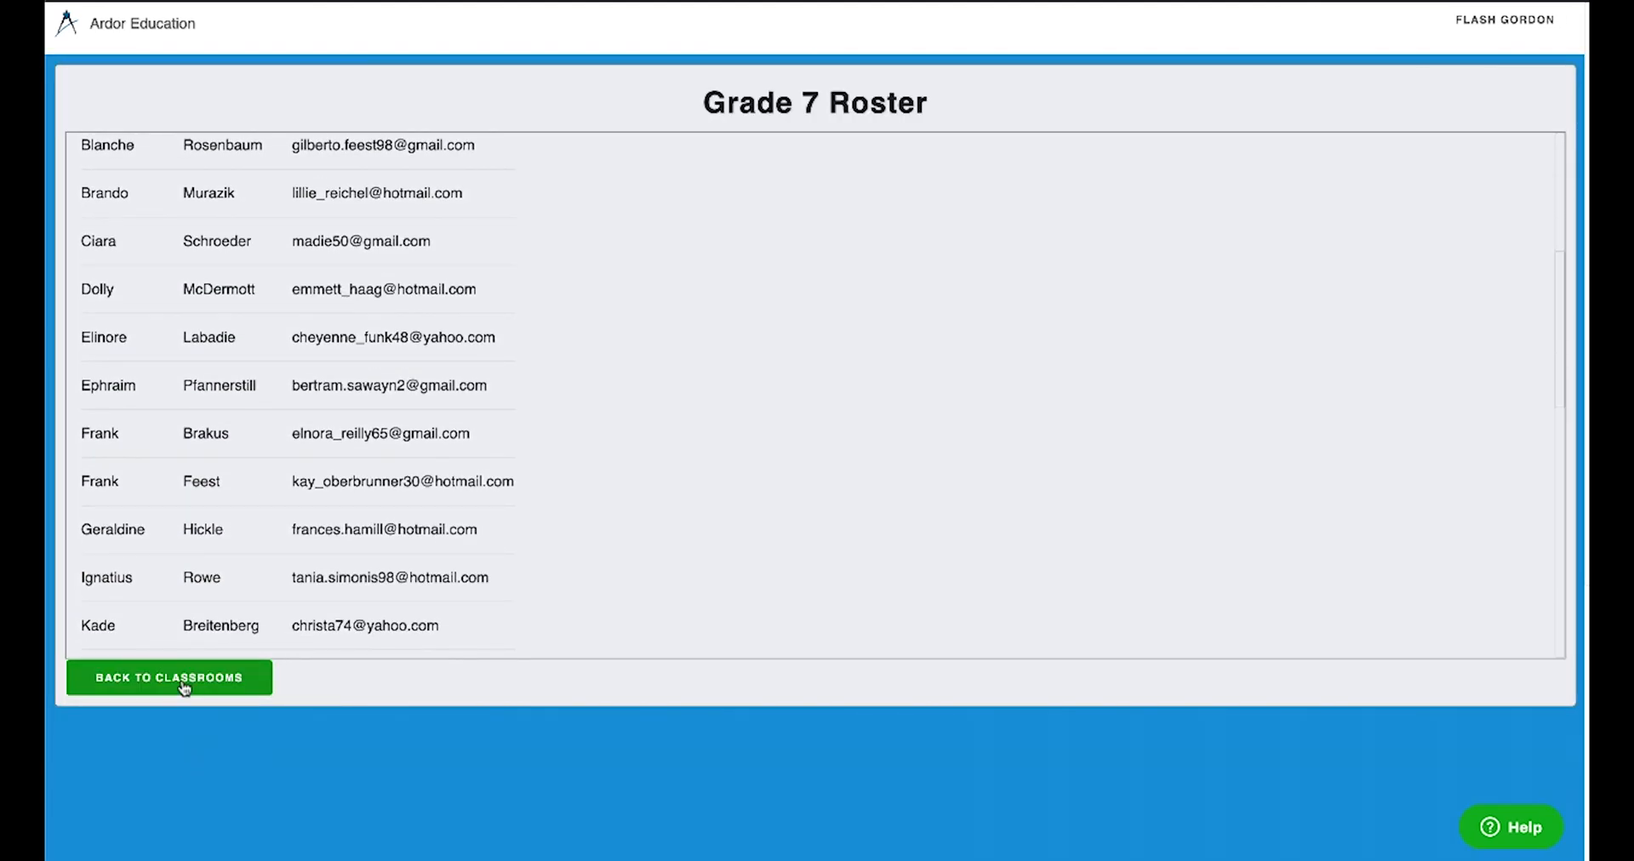
click(167, 677)
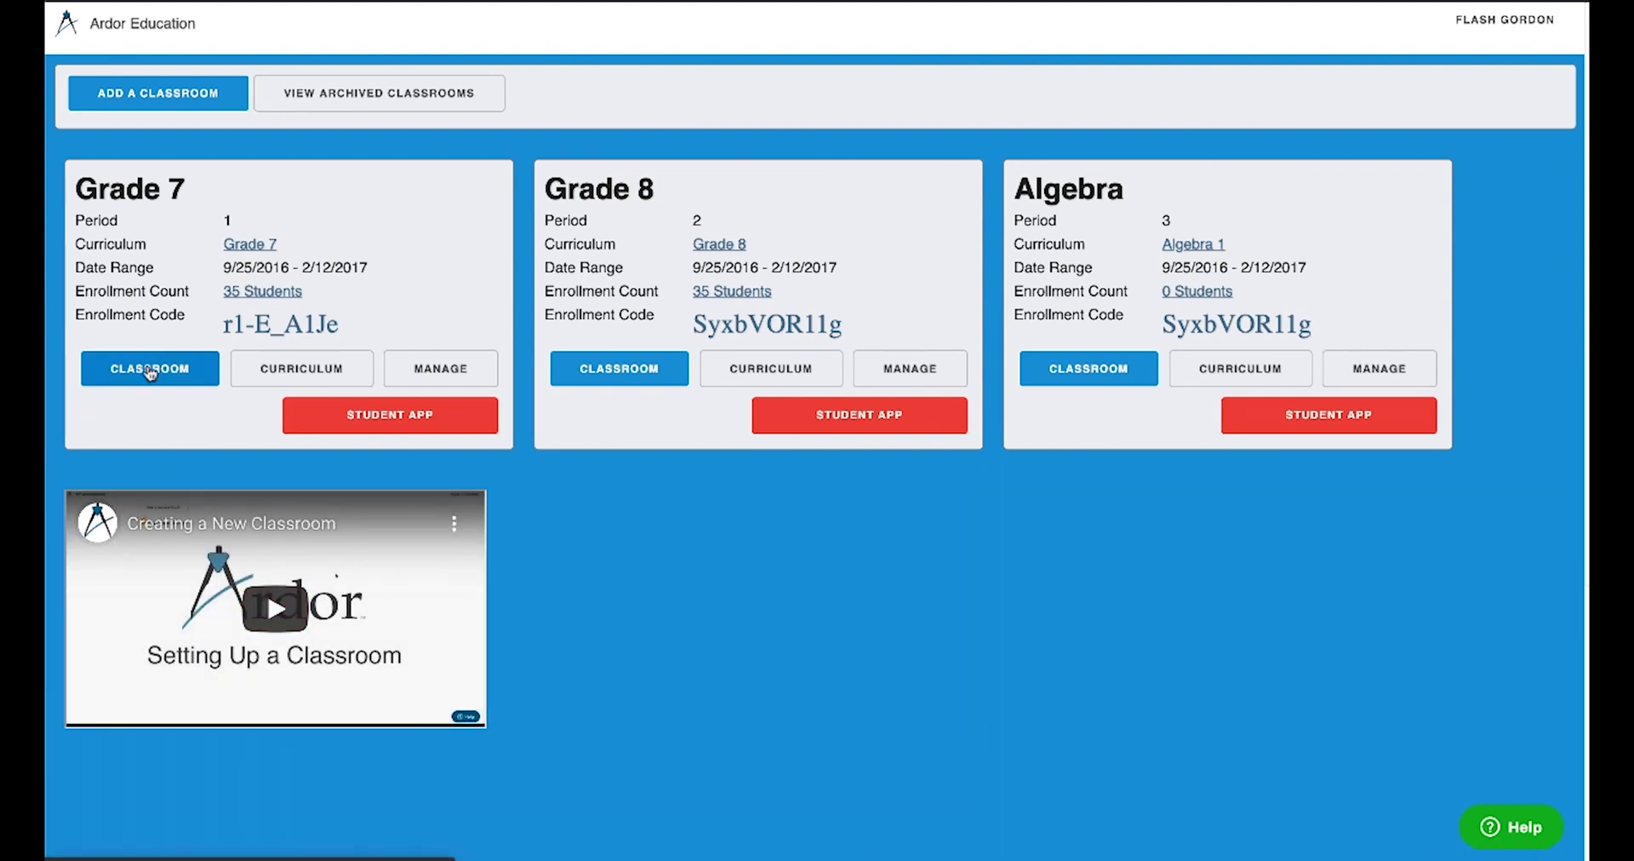
Step: Open the Grade 7 classroom and load the Rational Numbers chapter's student summary
click(149, 367)
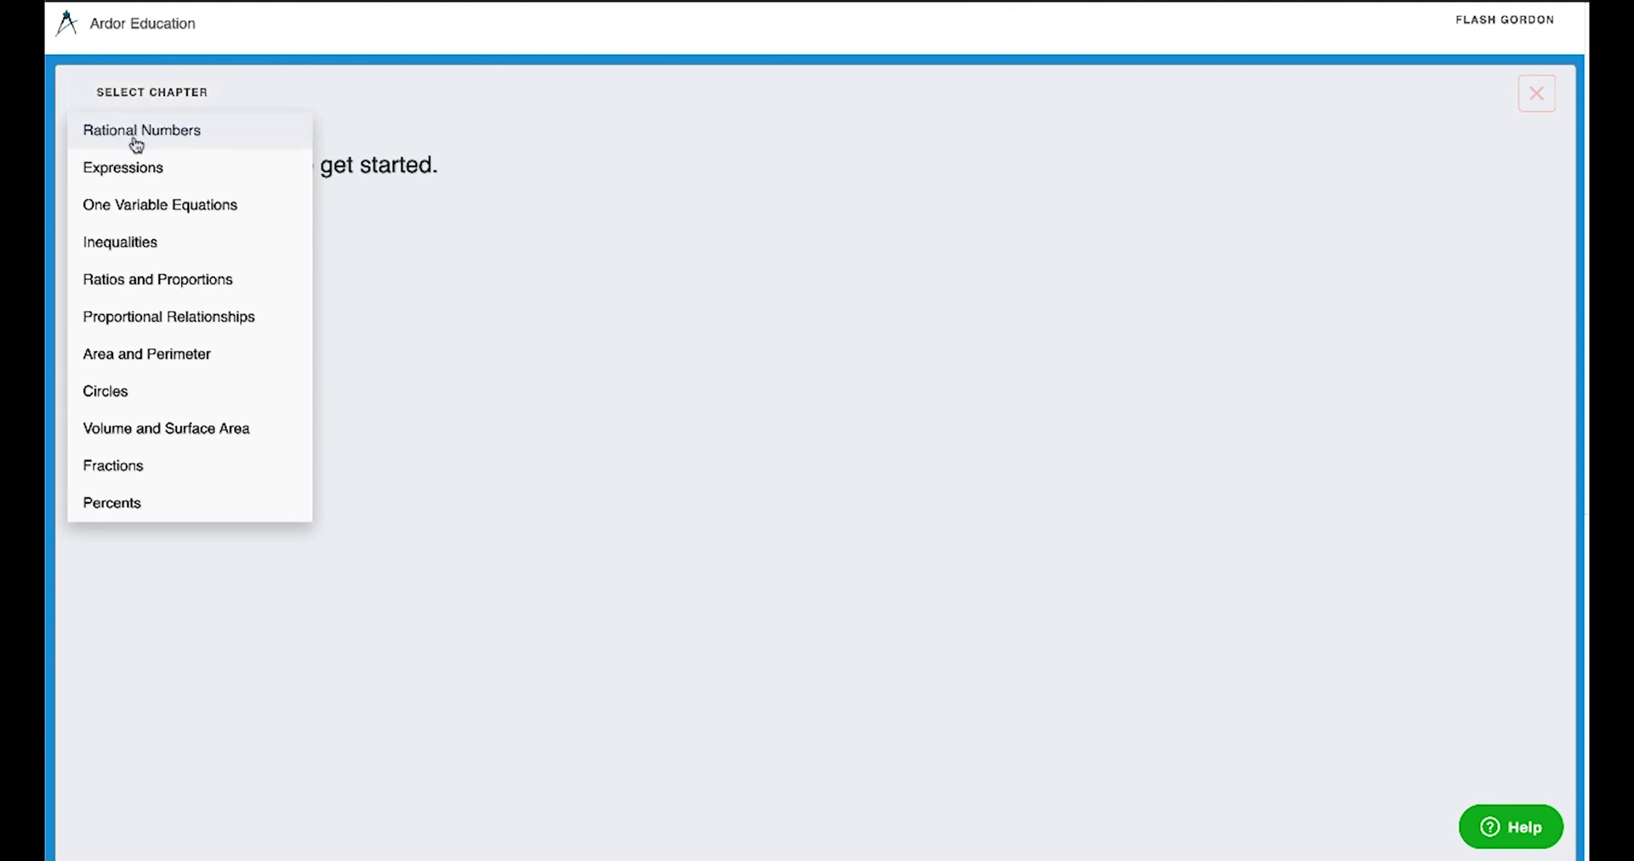
mouse_move(131, 158)
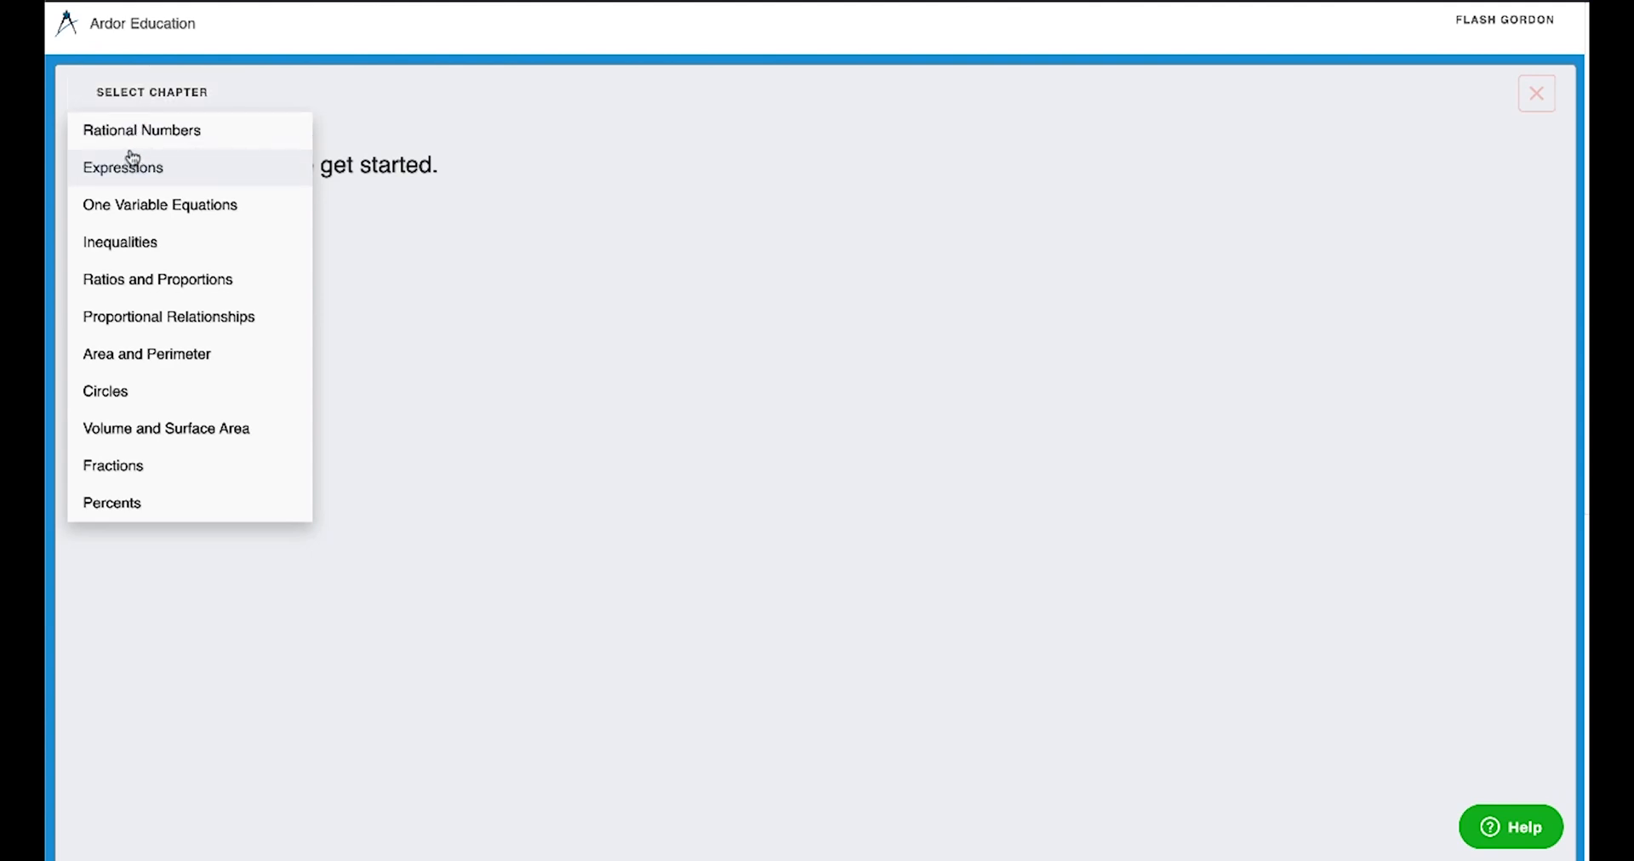
click(140, 129)
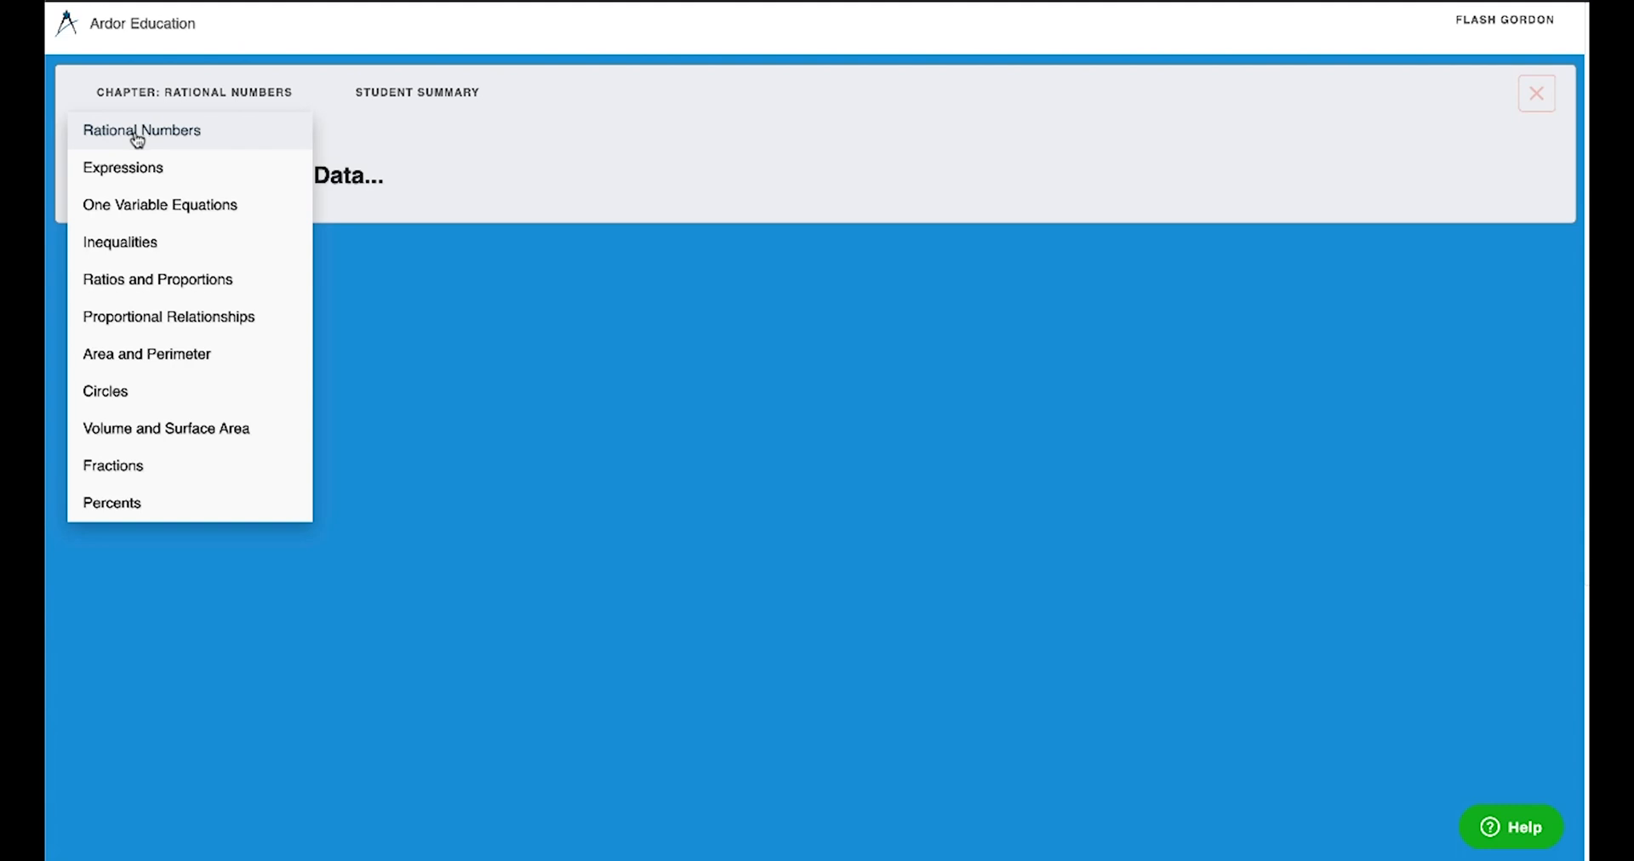
click(141, 129)
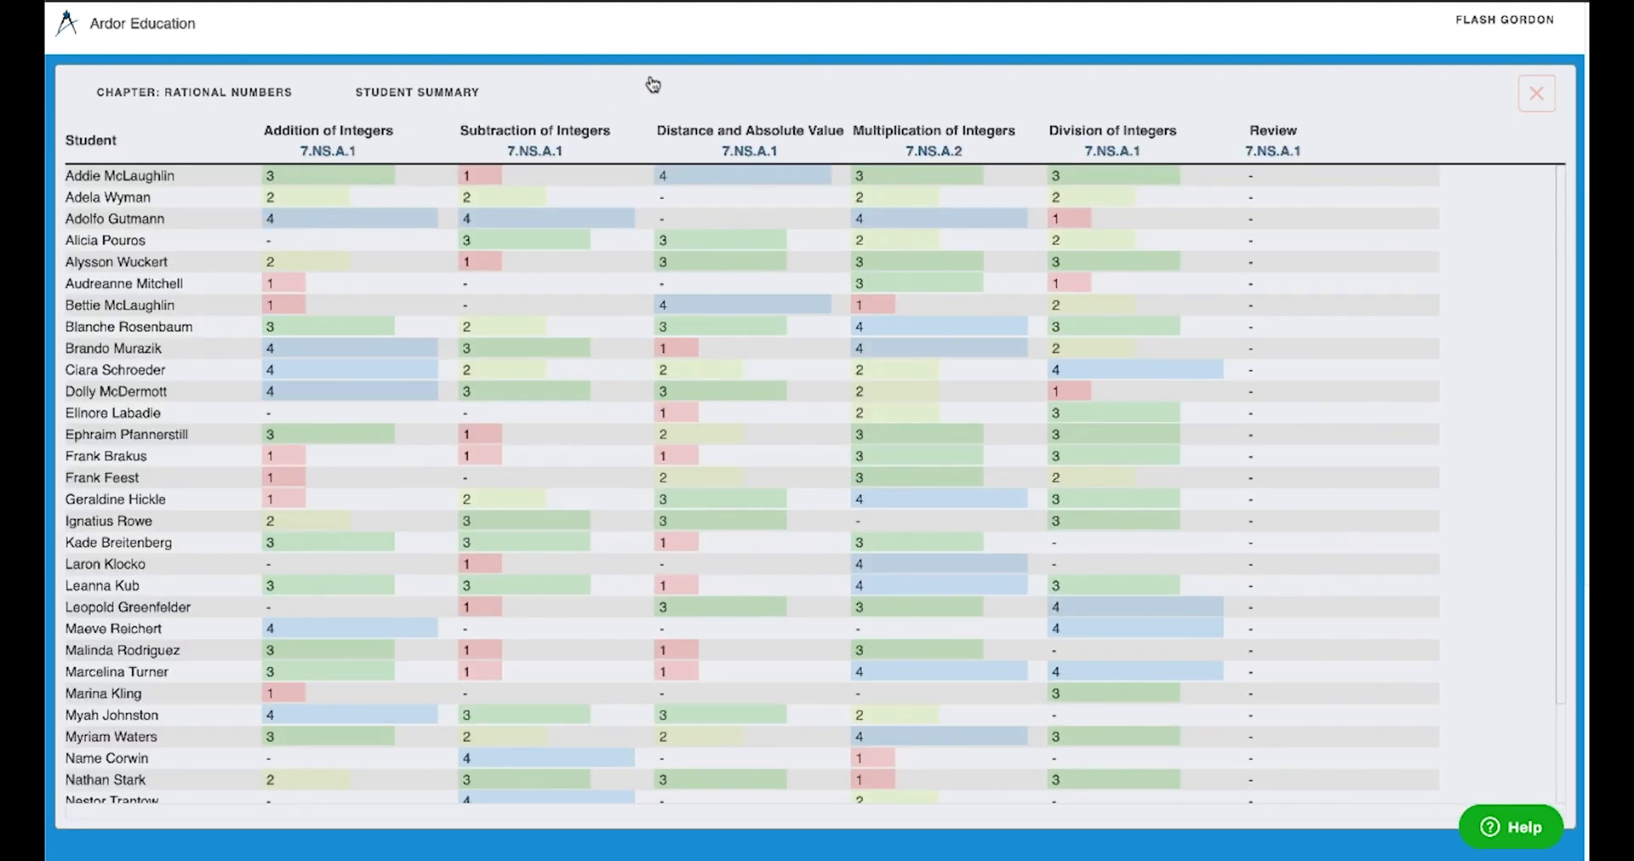
scroll(down, 3)
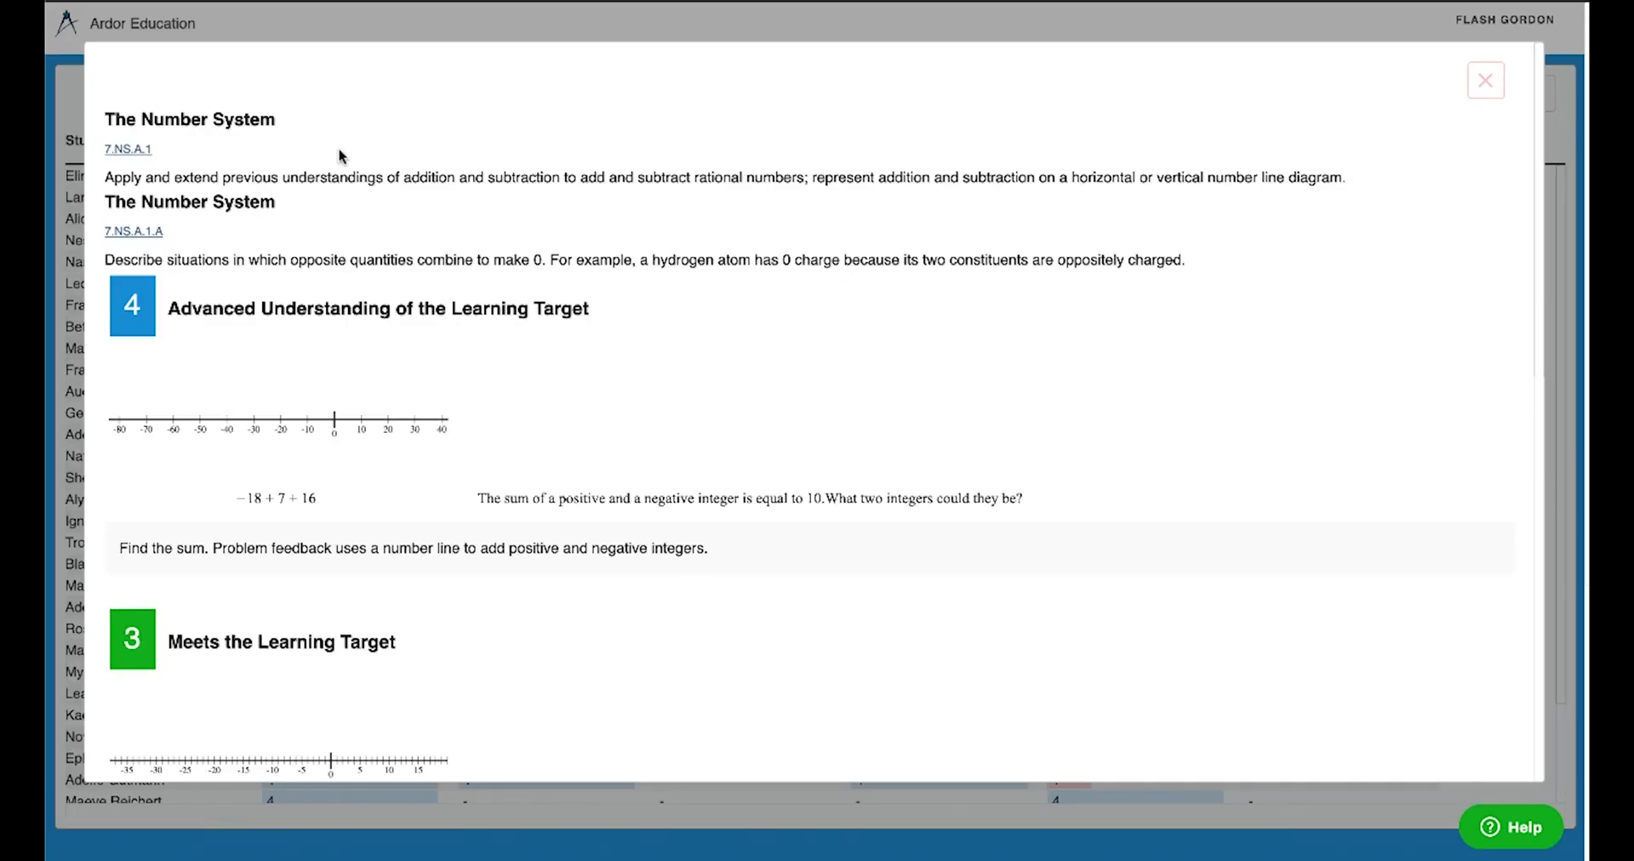
Step: Scroll through the 7.NS.A.1 rubric popup and close it
scroll(down, 3)
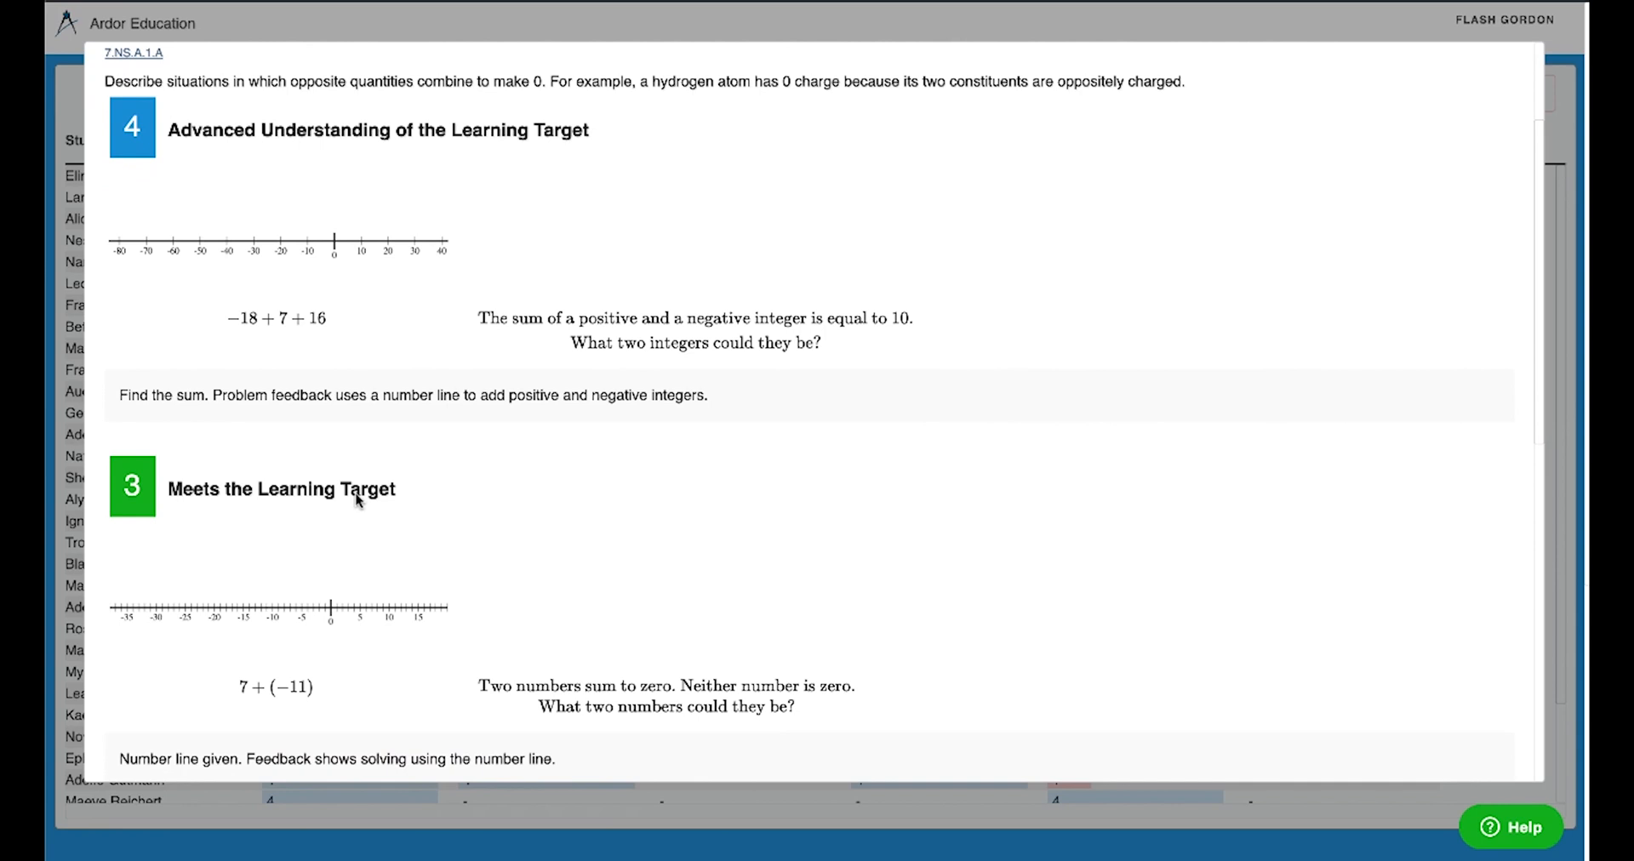
scroll(down, 3)
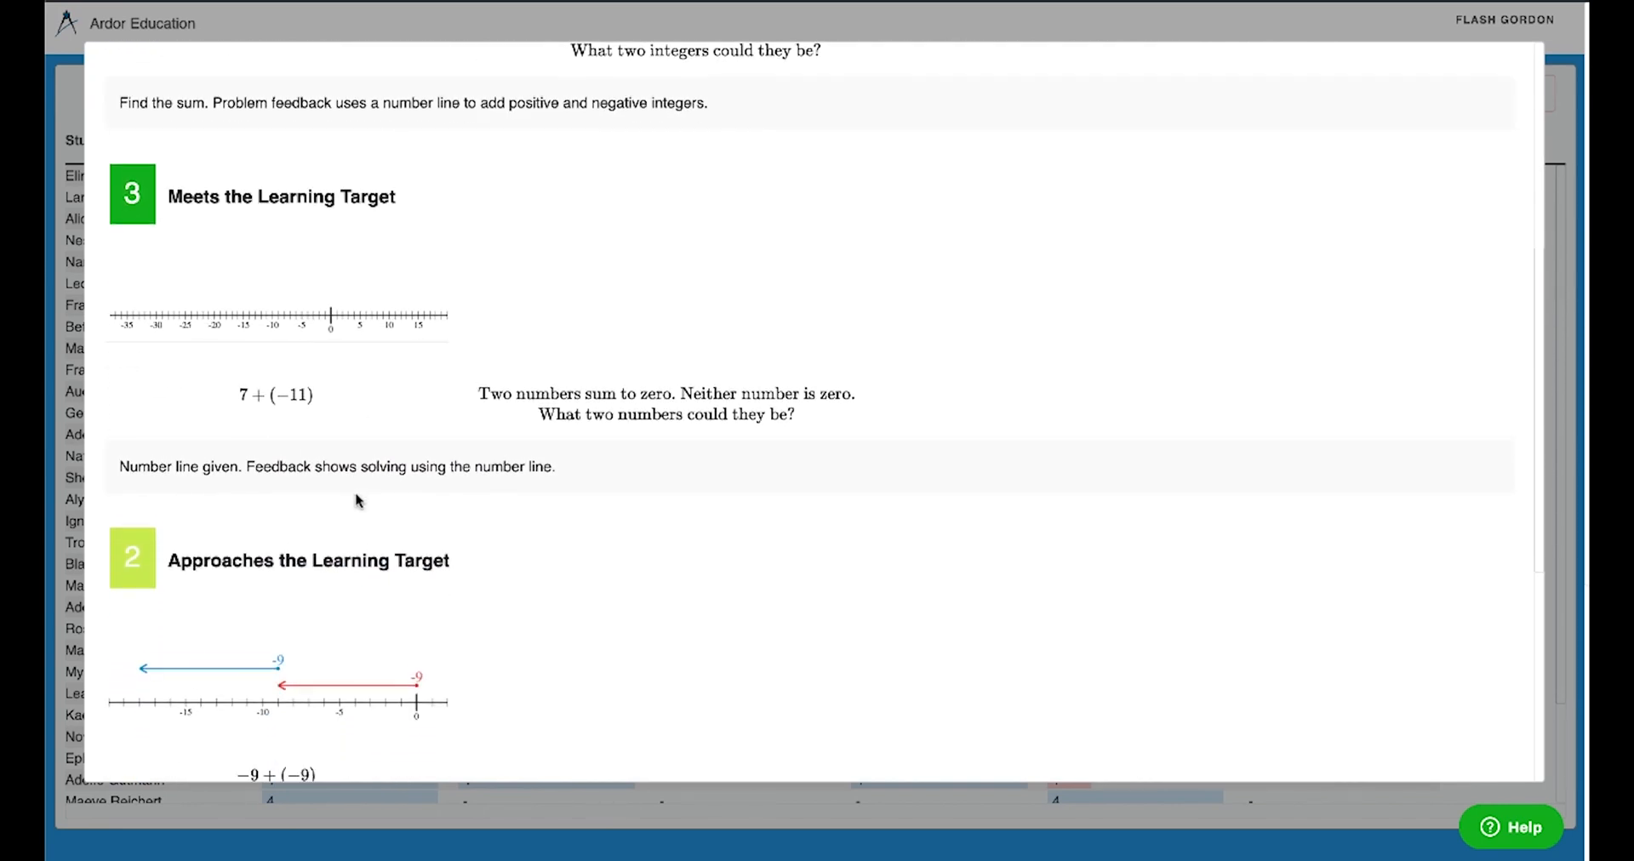
scroll(down, 3)
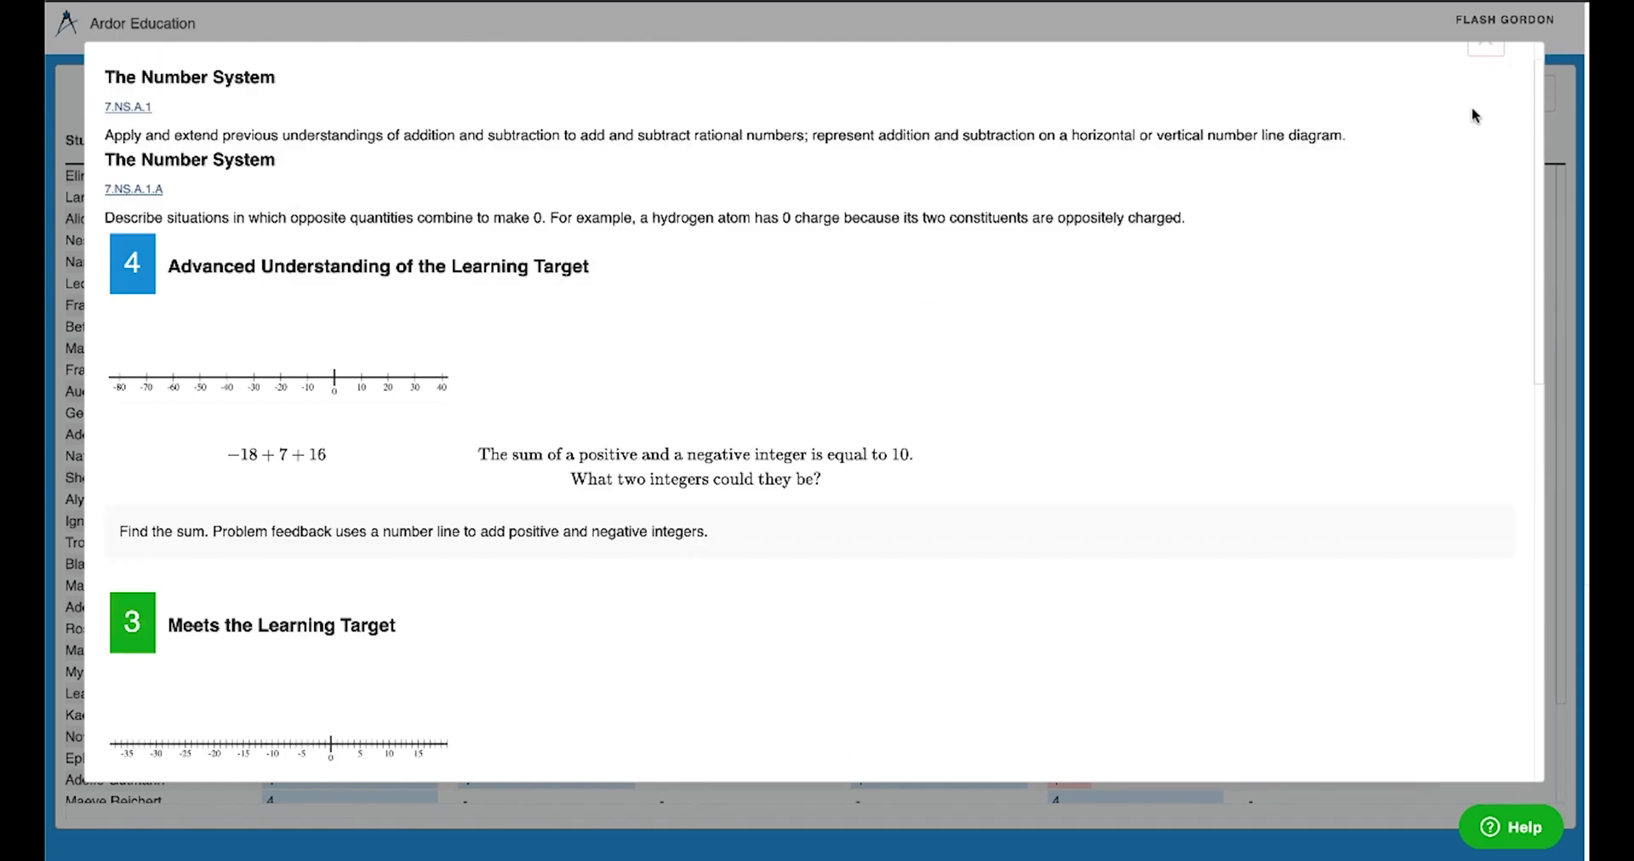
click(1484, 43)
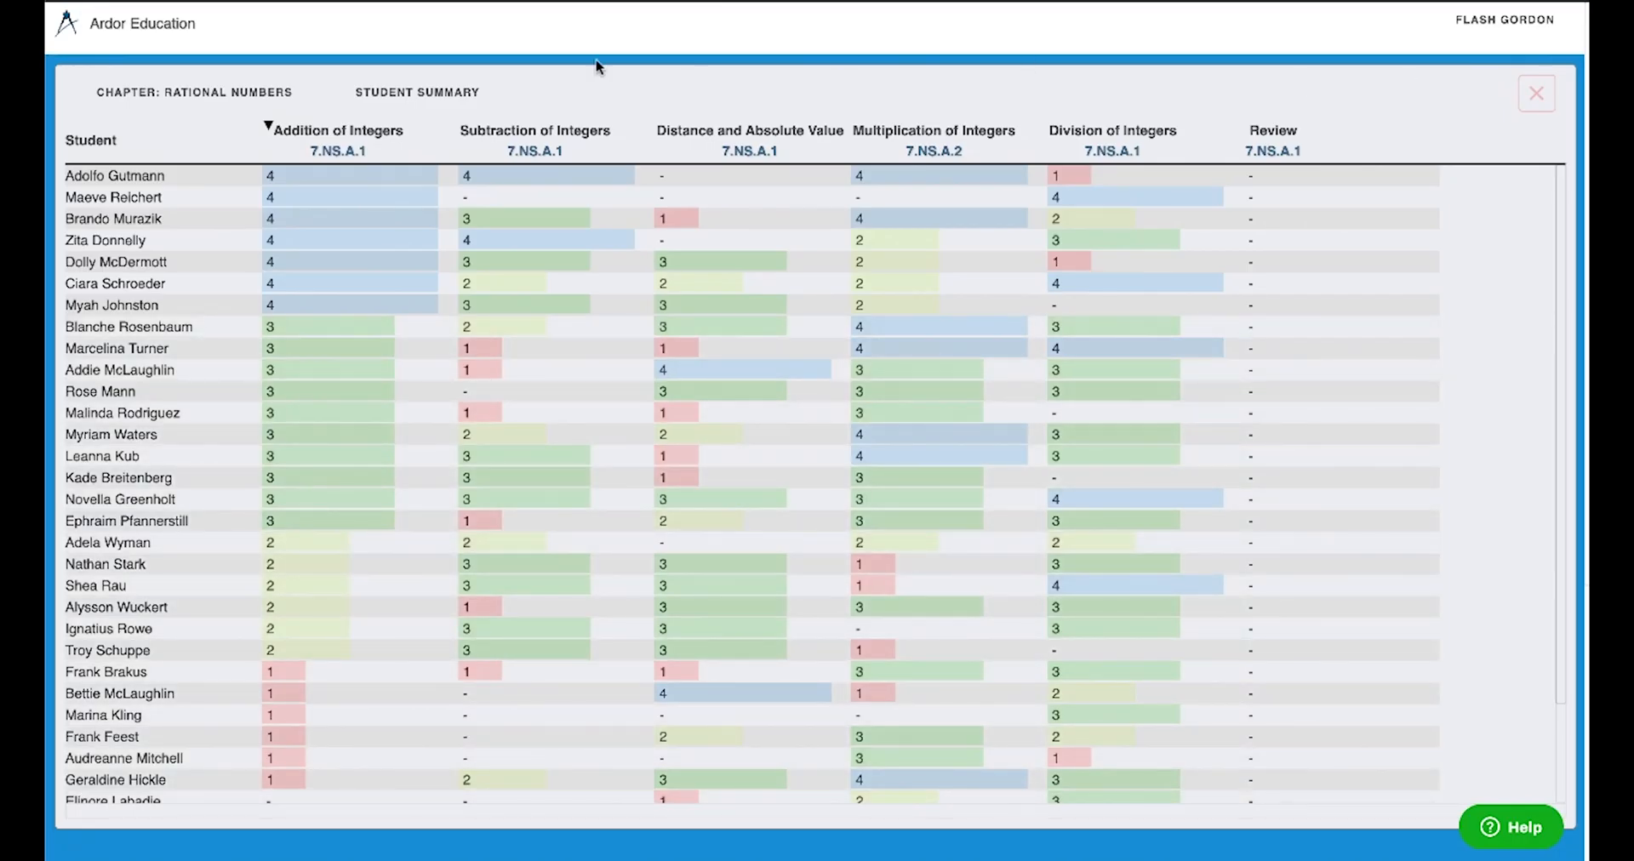